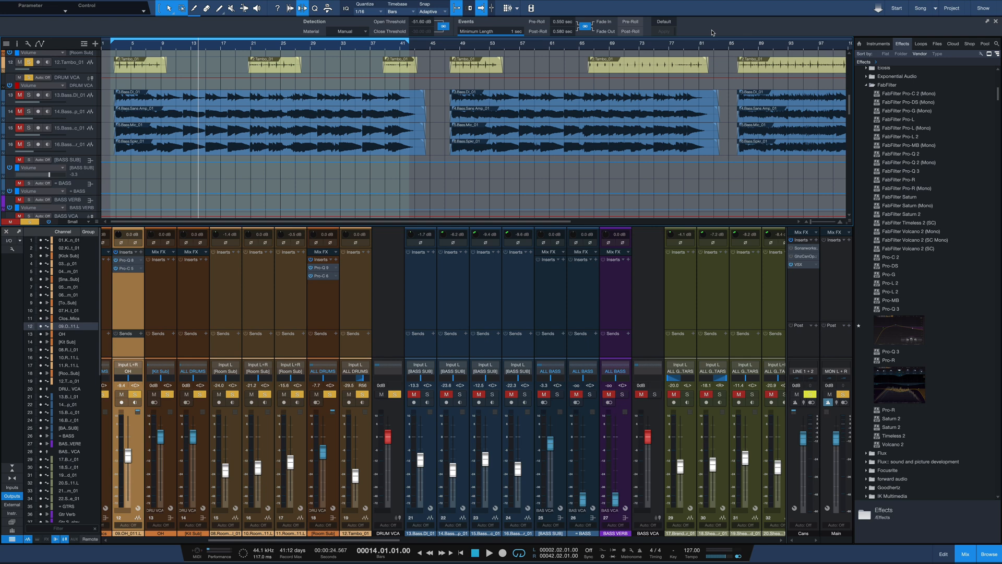
mouse_move(475, 359)
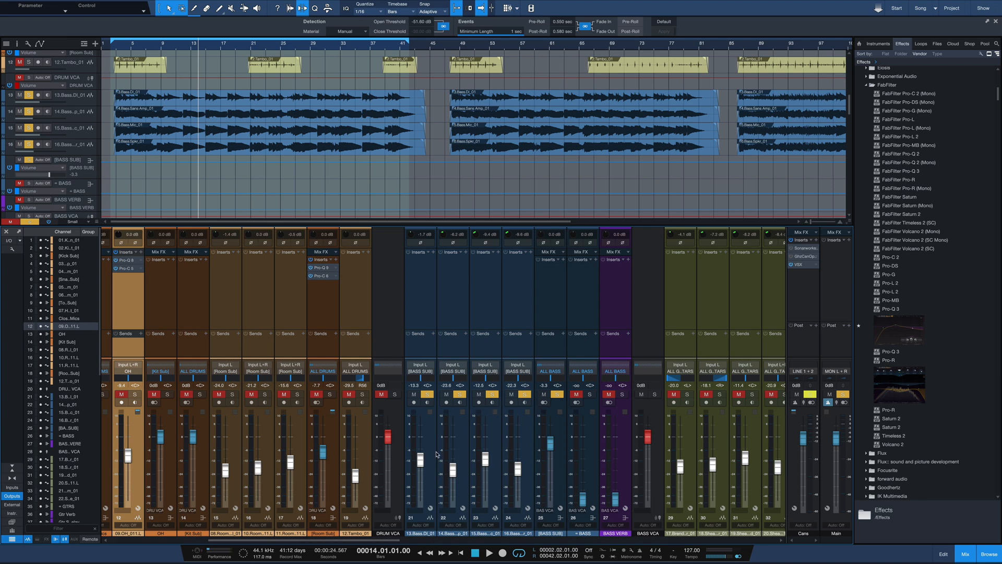
mouse_move(473, 459)
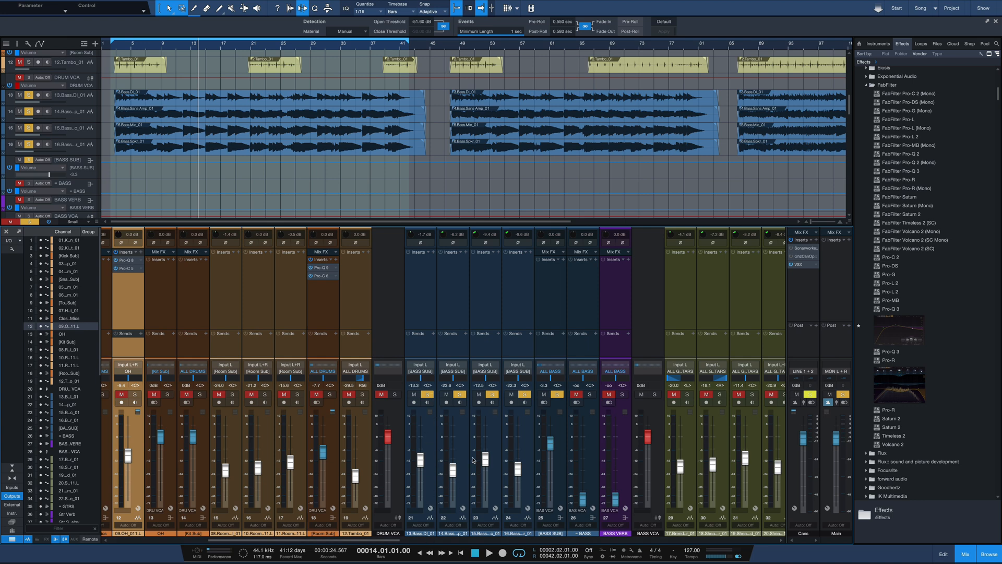
mouse_move(460, 445)
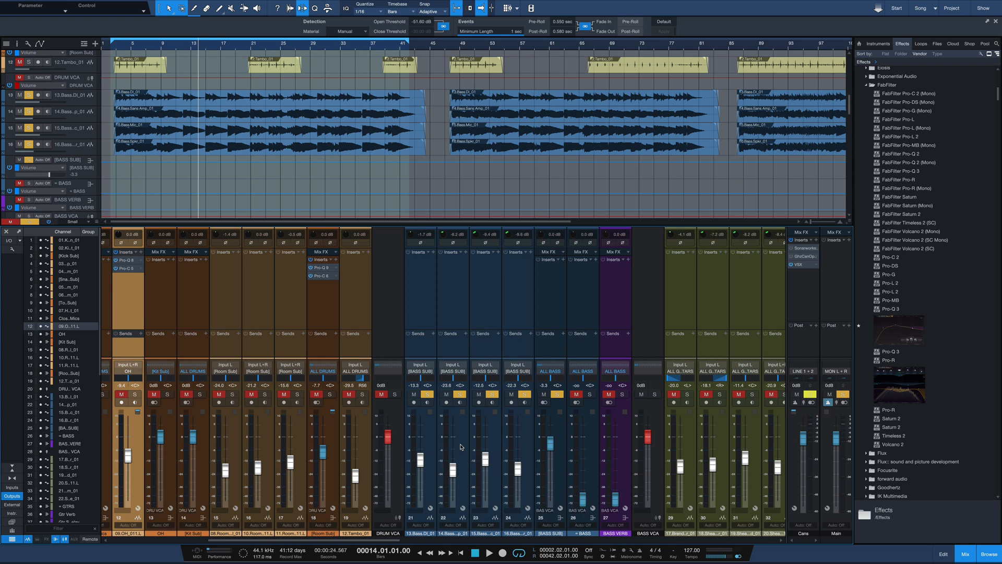
mouse_move(518, 428)
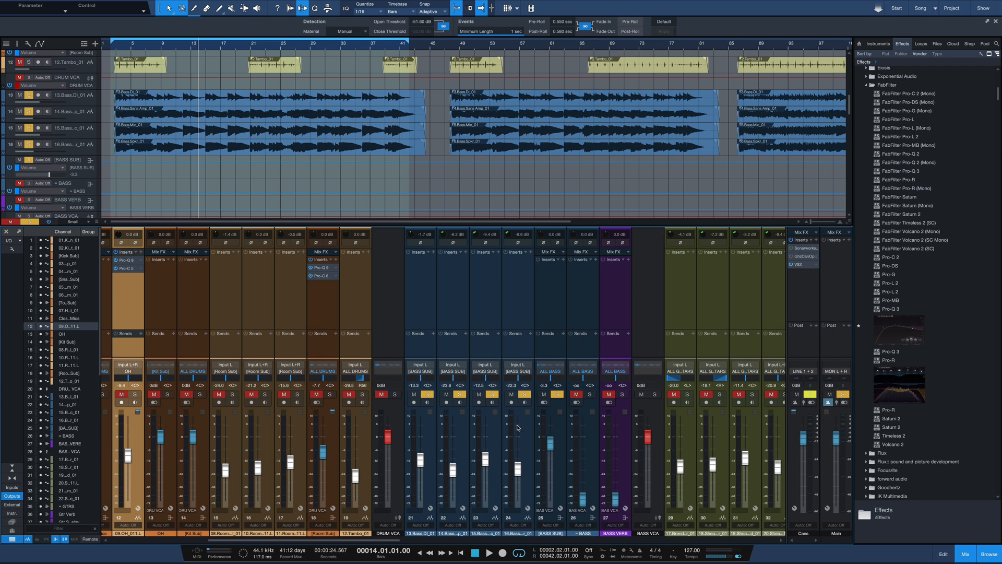
mouse_move(492, 427)
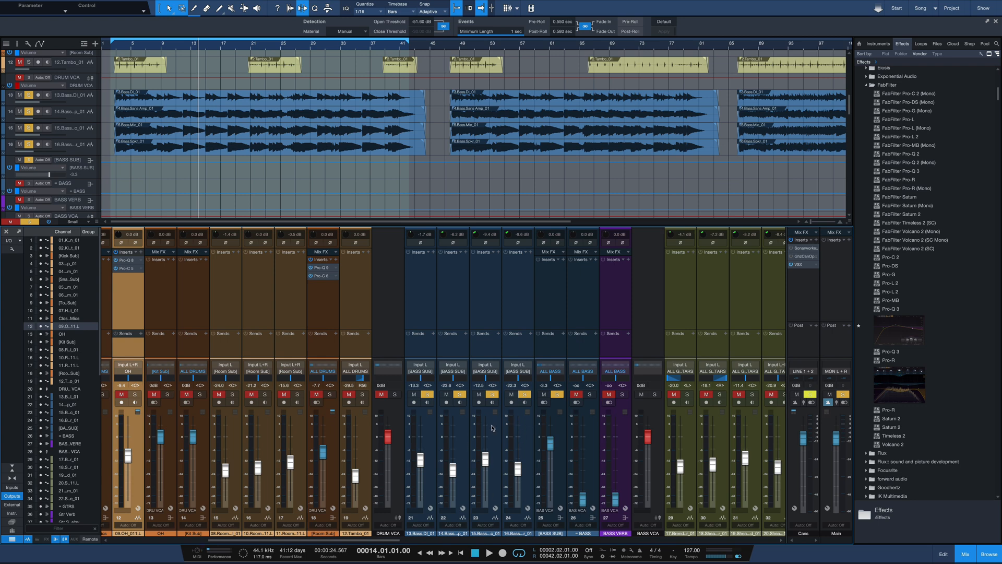
mouse_move(561, 537)
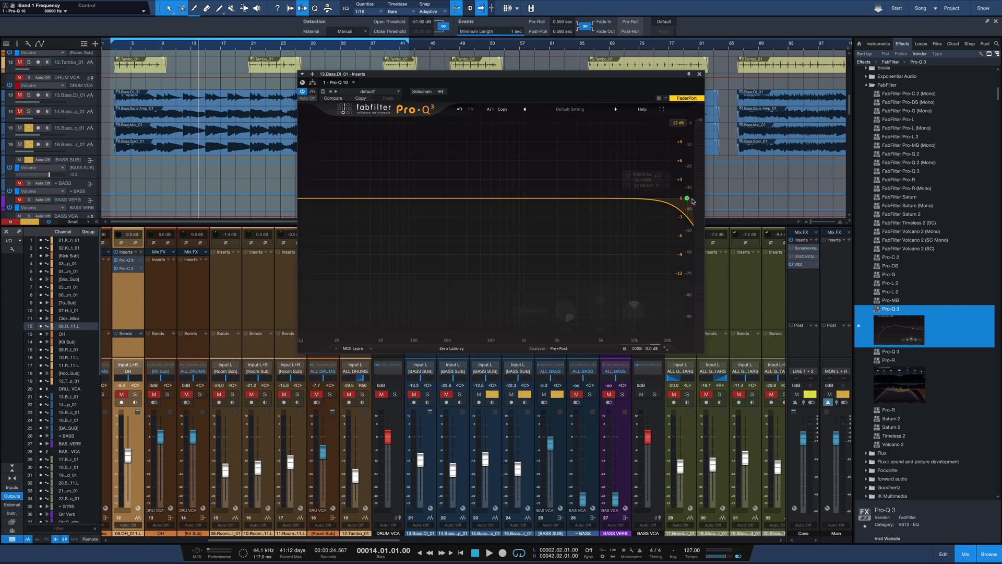
- Add a High Cut band near 130 Hz at 24 dB/oct to the Bass DI's Pro-Q 3
left_click(687, 199)
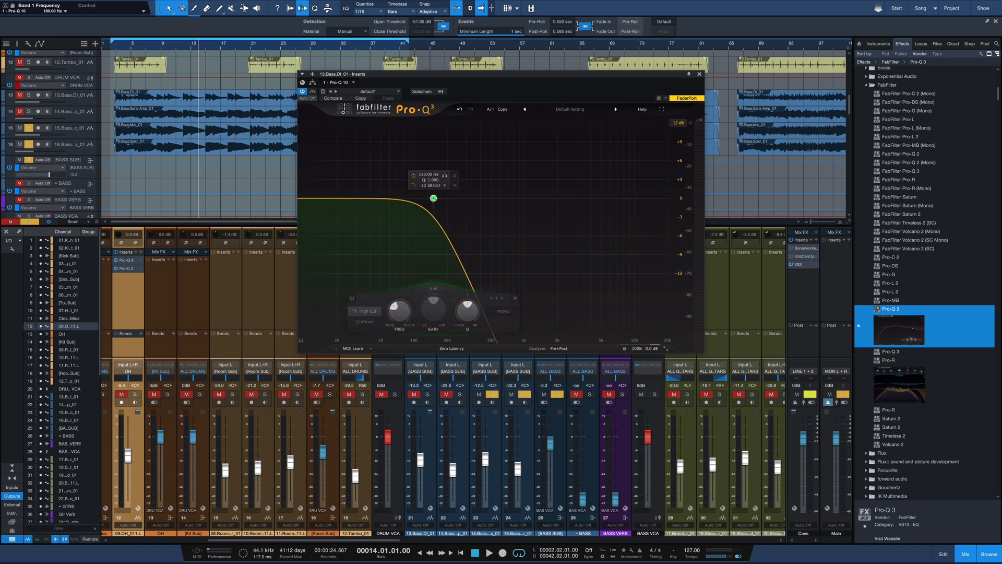
left_click(440, 185)
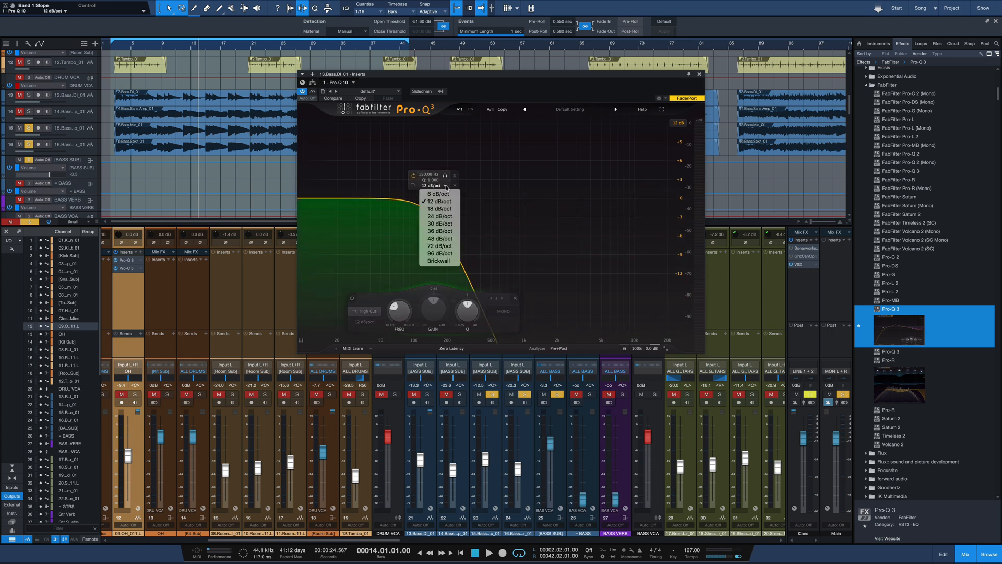
left_click(440, 216)
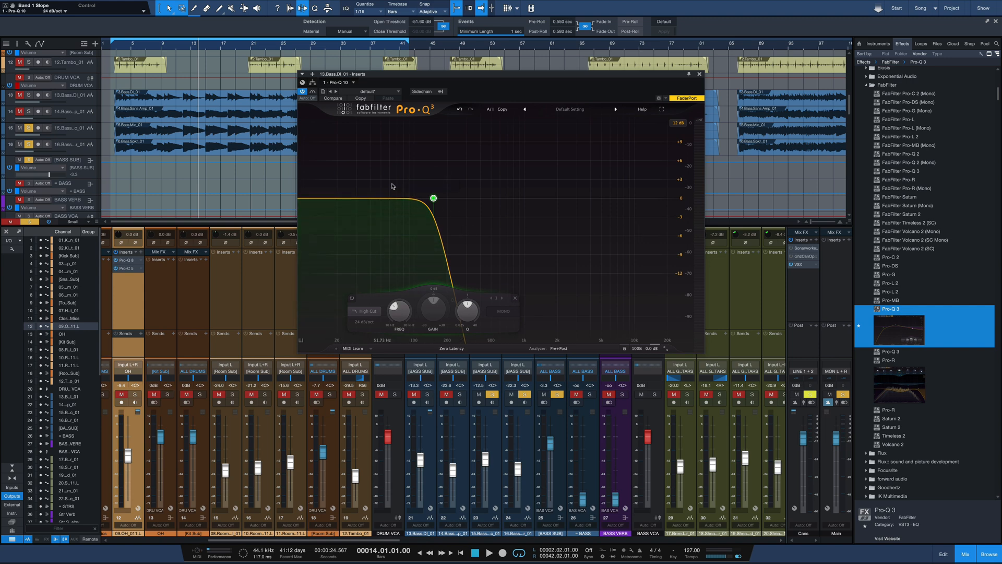
left_click(699, 75)
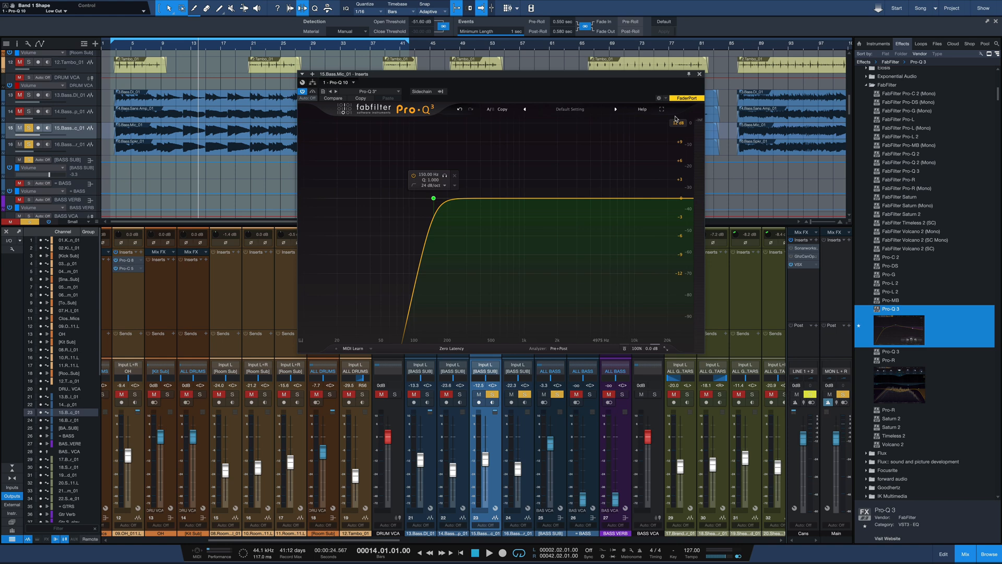
- Close the Bass Mic Pro-Q 3 plug-in window
left_click(699, 74)
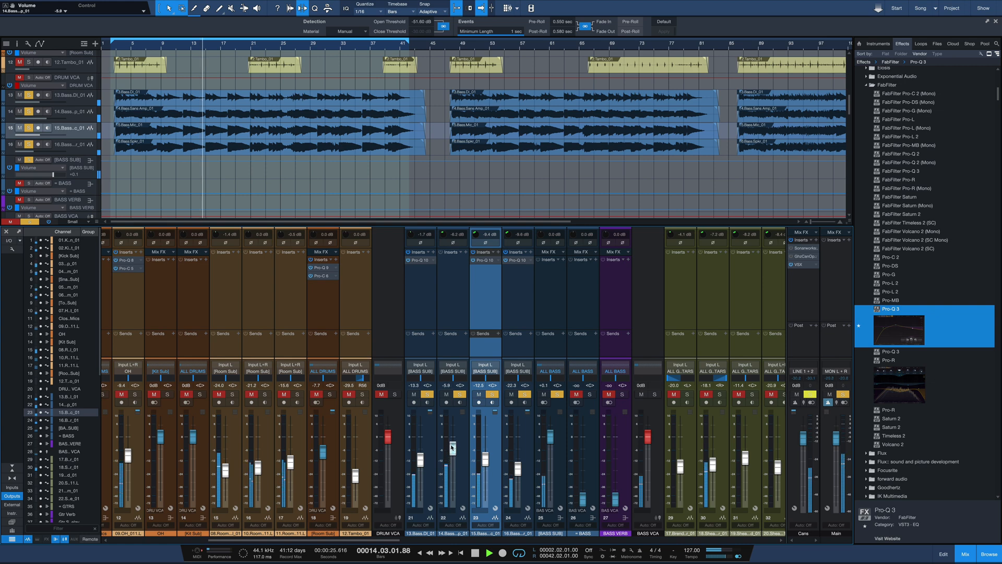
- Pull the 14.Bass fader down, duplicate 13.Bass_DI_01, and pick Saturn 2 for the copy
left_click_drag(451, 451, 451, 443)
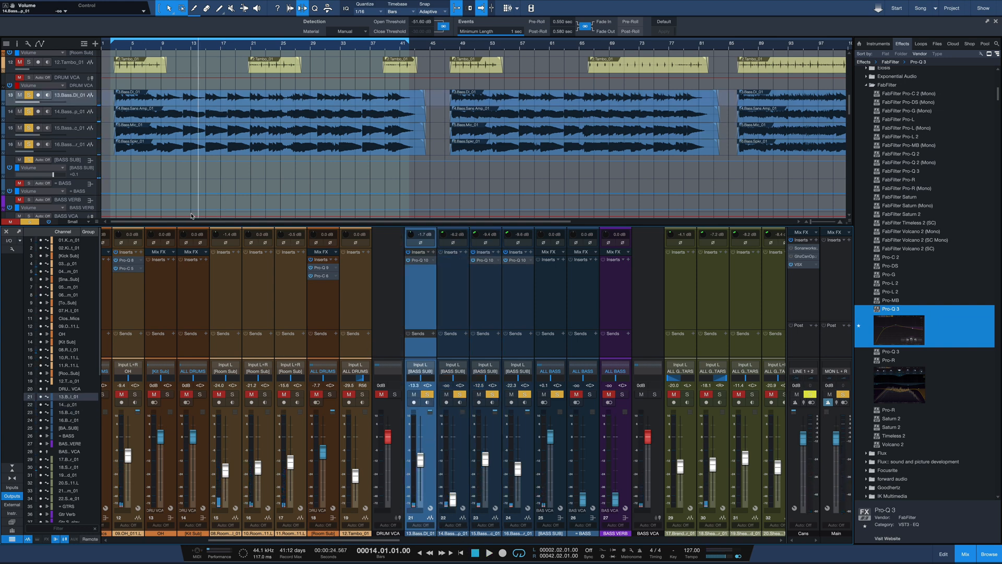
right_click(64, 97)
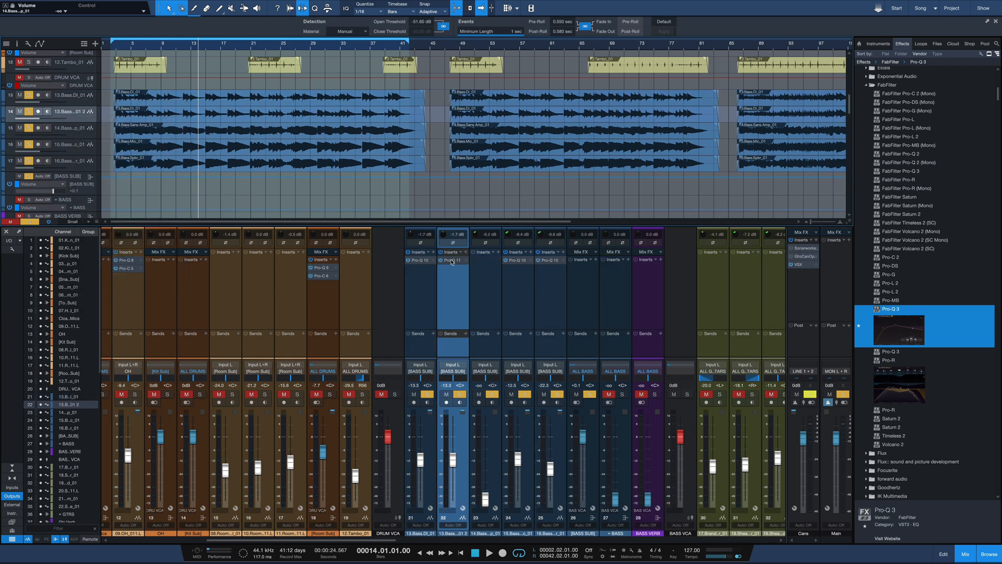
left_click(450, 260)
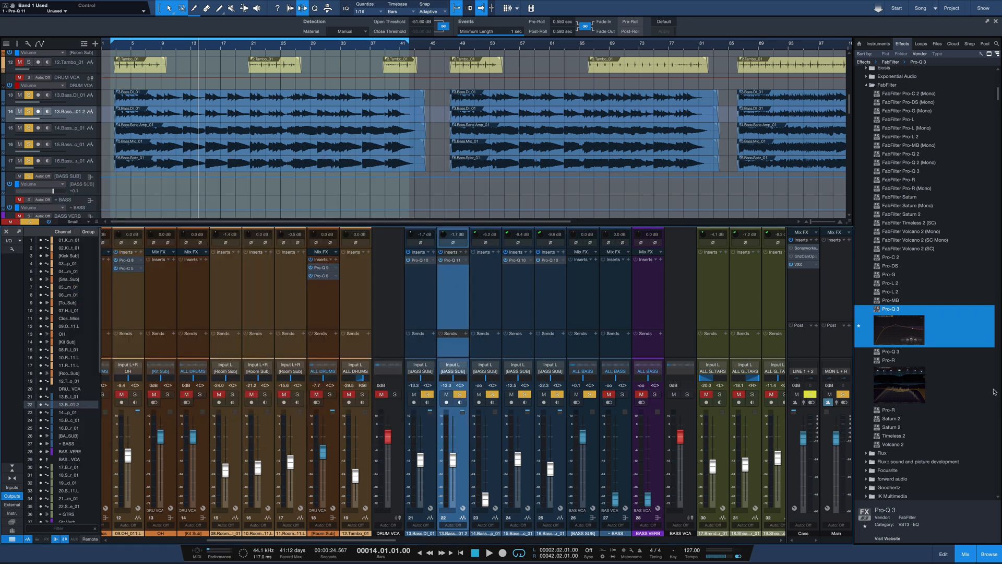
left_click(891, 427)
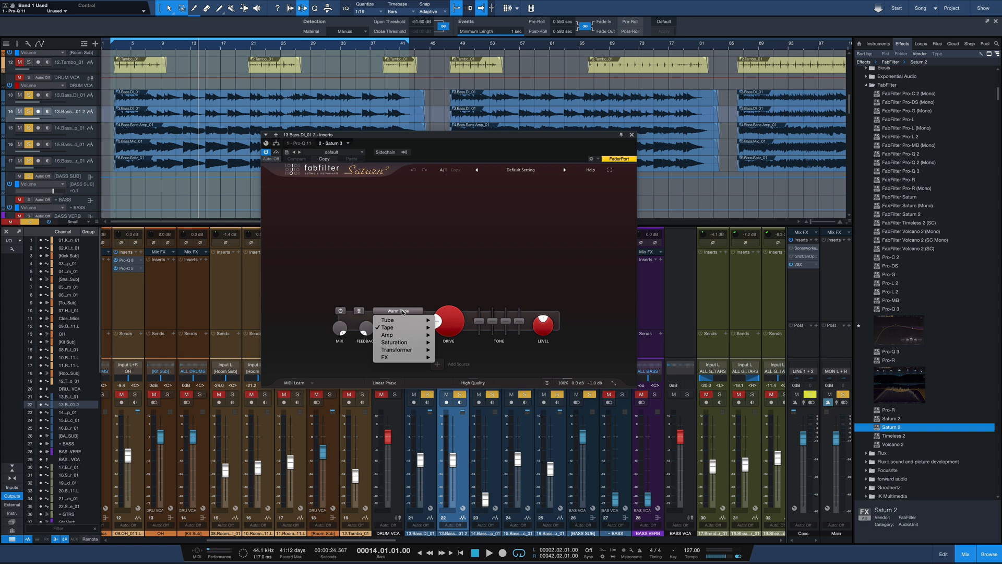
mouse_move(388, 334)
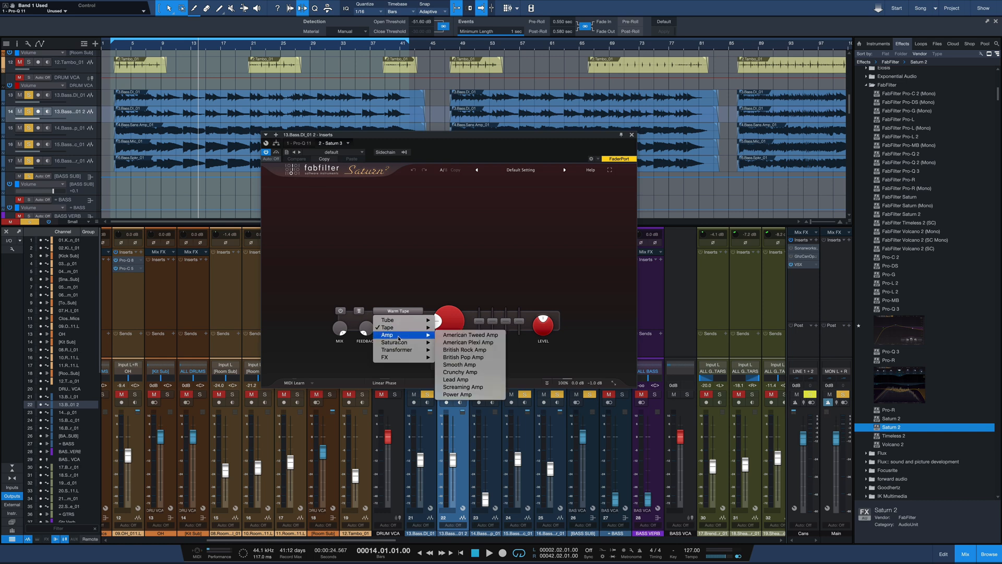
mouse_move(456, 379)
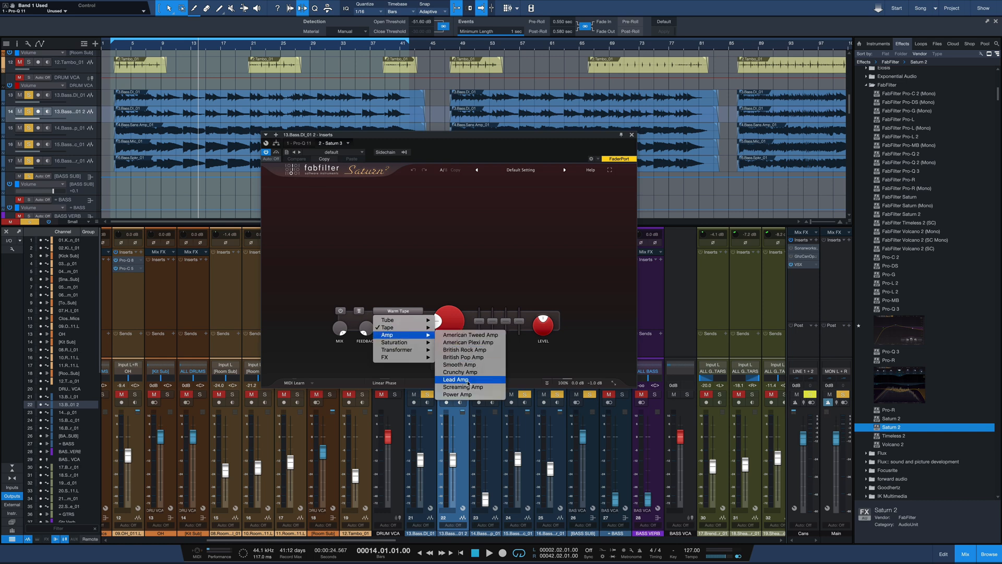
- Choose an amp style and split Saturn 2 into two bands at about 133 Hz
left_click(461, 372)
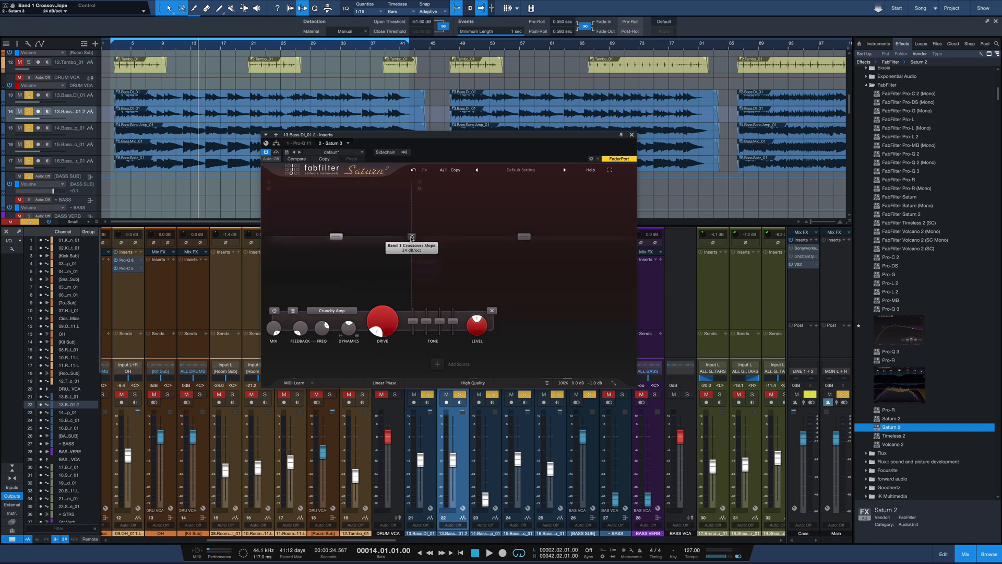
left_click_drag(411, 237, 373, 236)
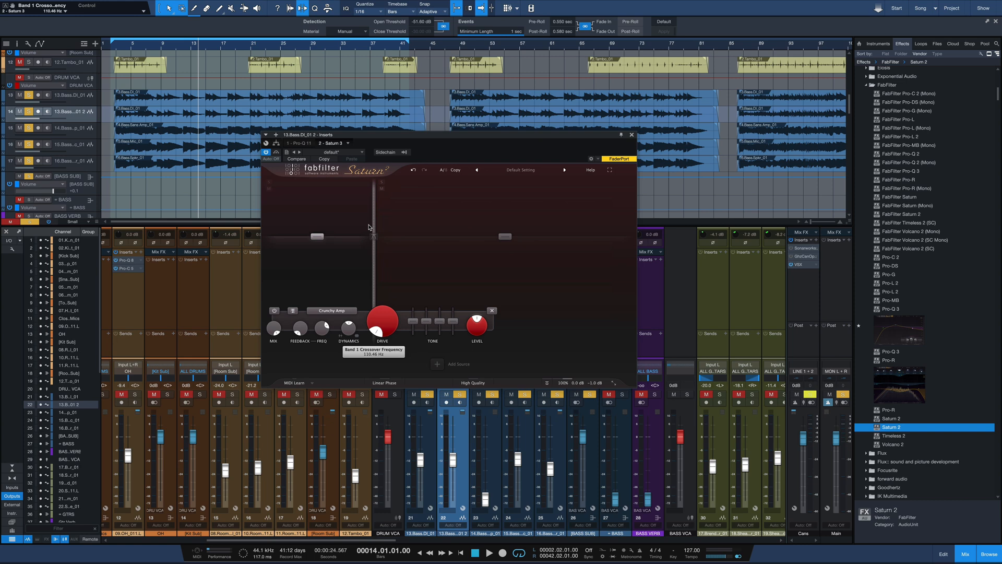
left_click_drag(374, 237, 377, 227)
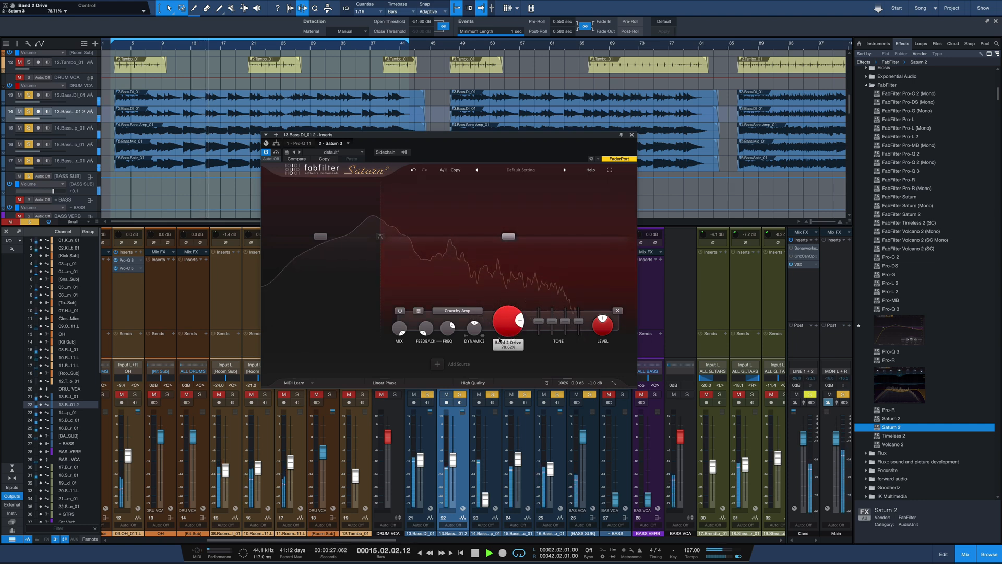
- Set the upper band to Crunchy Amp style with Drive at 100%
left_click_drag(508, 318, 507, 313)
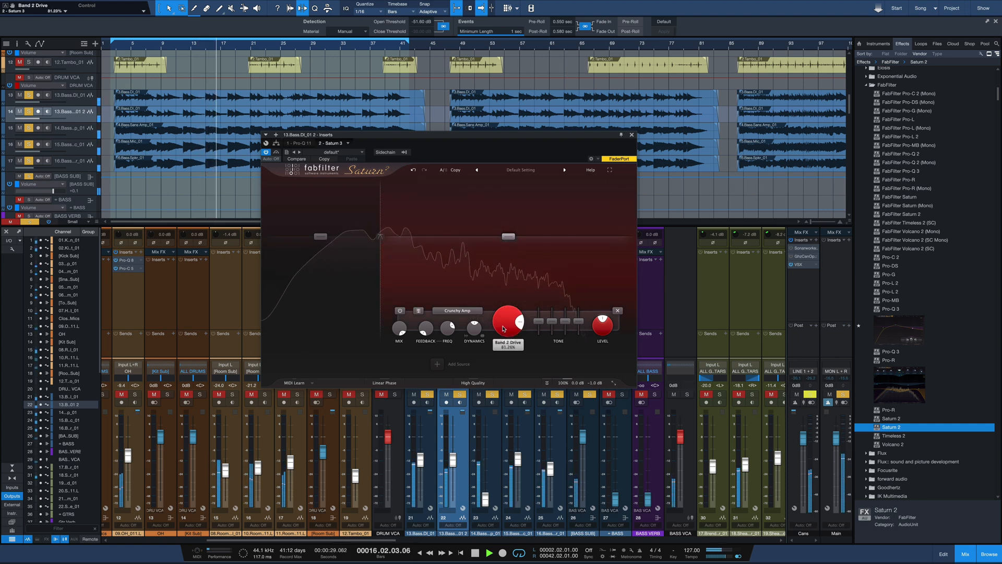
left_click(456, 311)
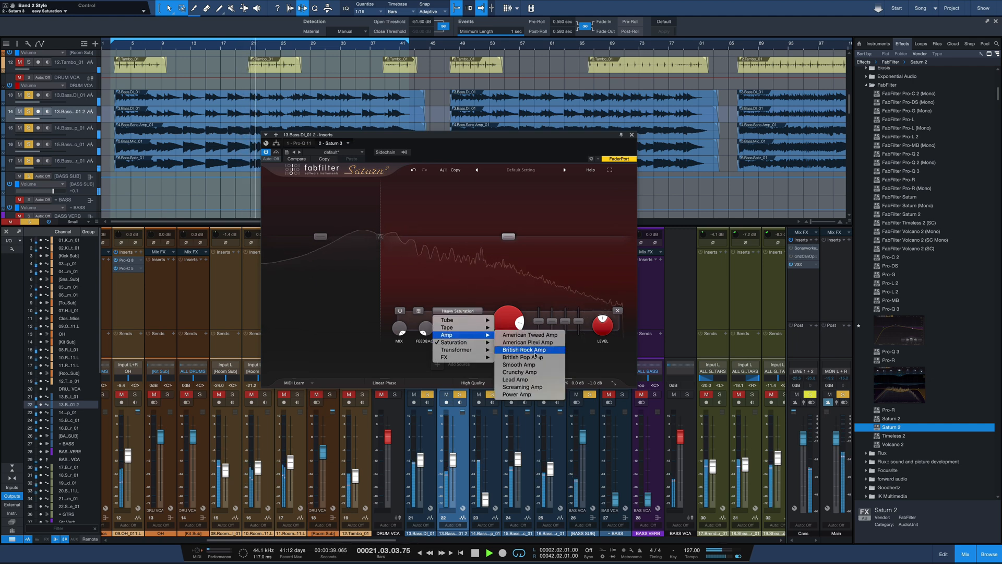
left_click(523, 350)
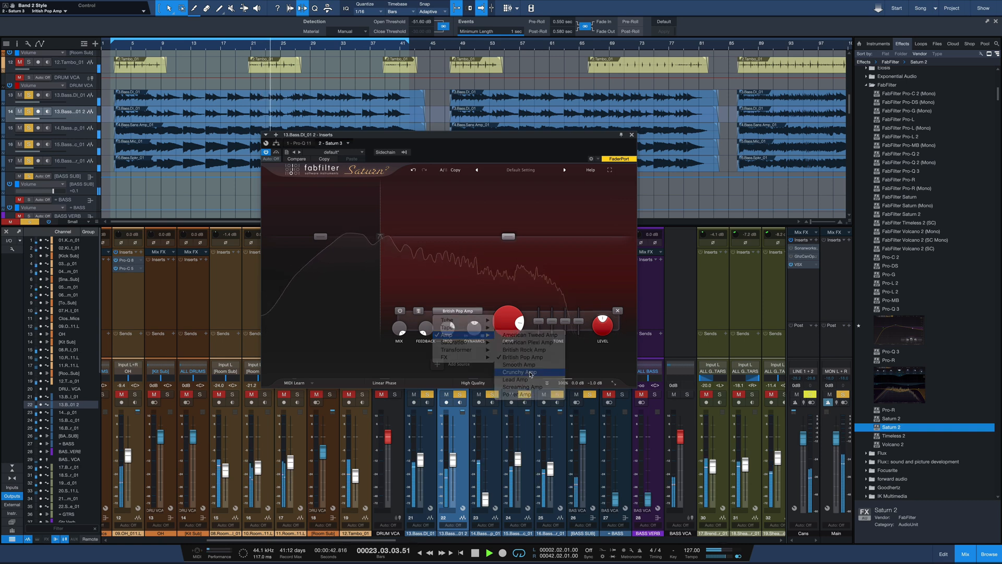
left_click(518, 372)
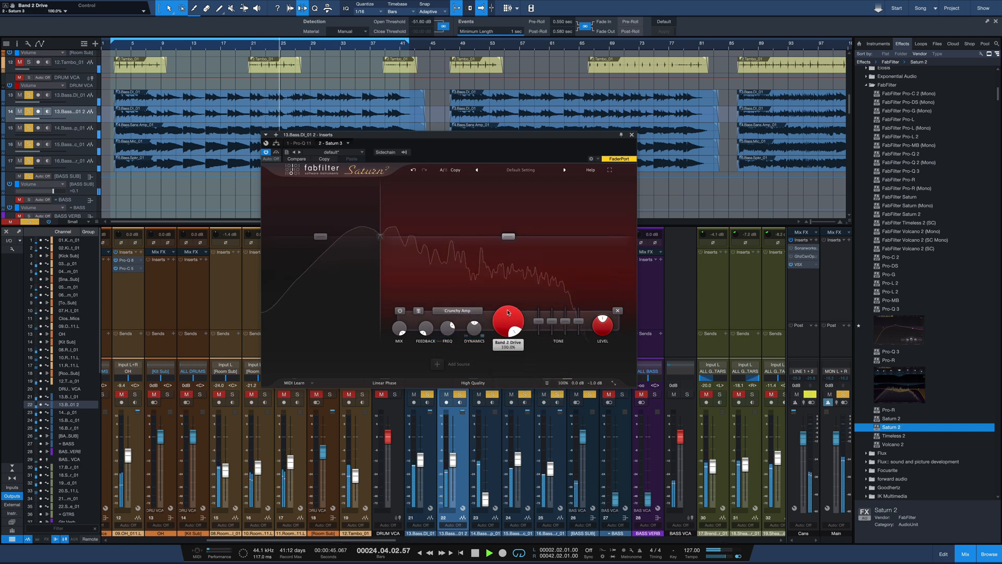
left_click_drag(507, 318, 507, 326)
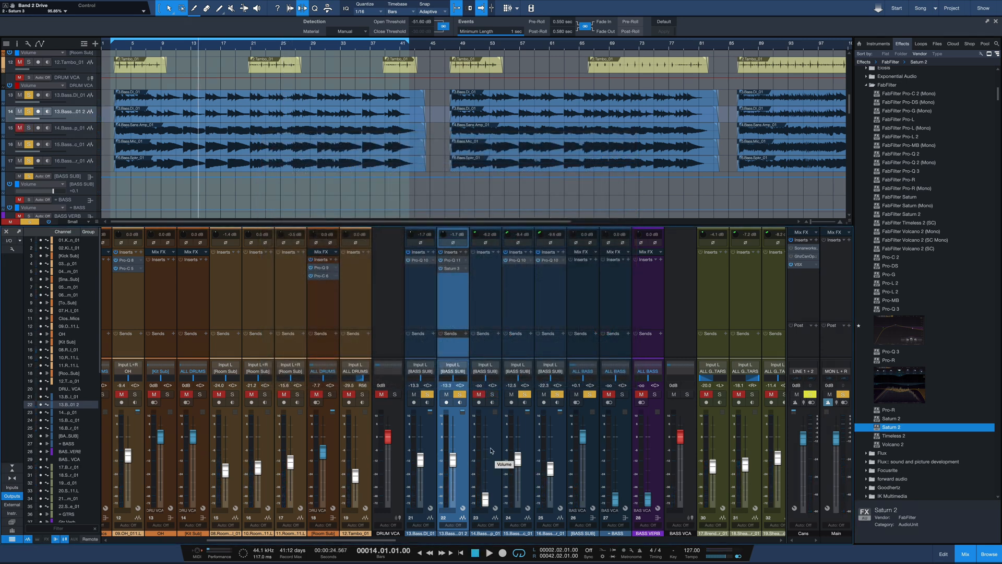
mouse_move(461, 453)
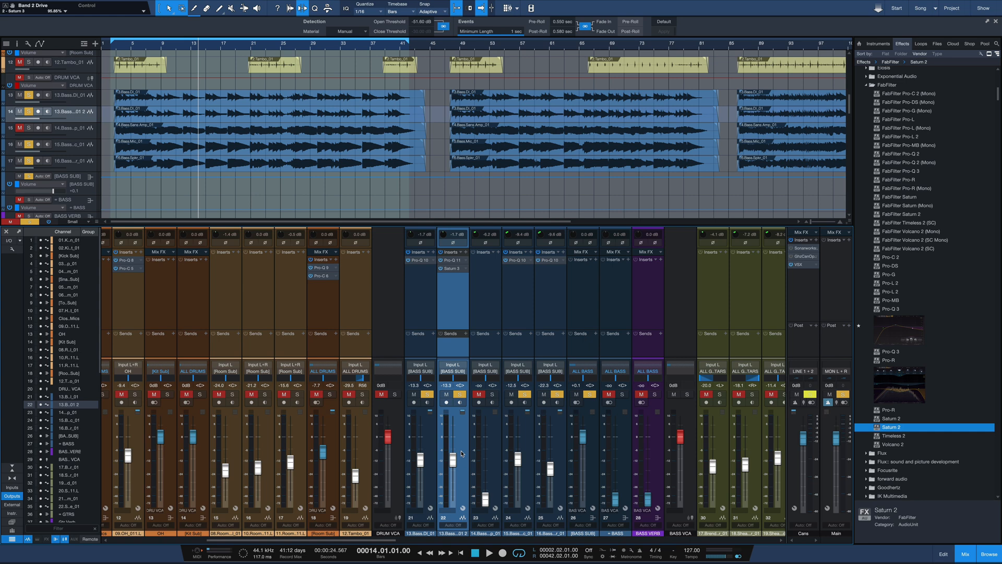
- Lower the channel 22 fader from -13.3 dB to about -21.2 dB
left_click_drag(454, 441, 454, 464)
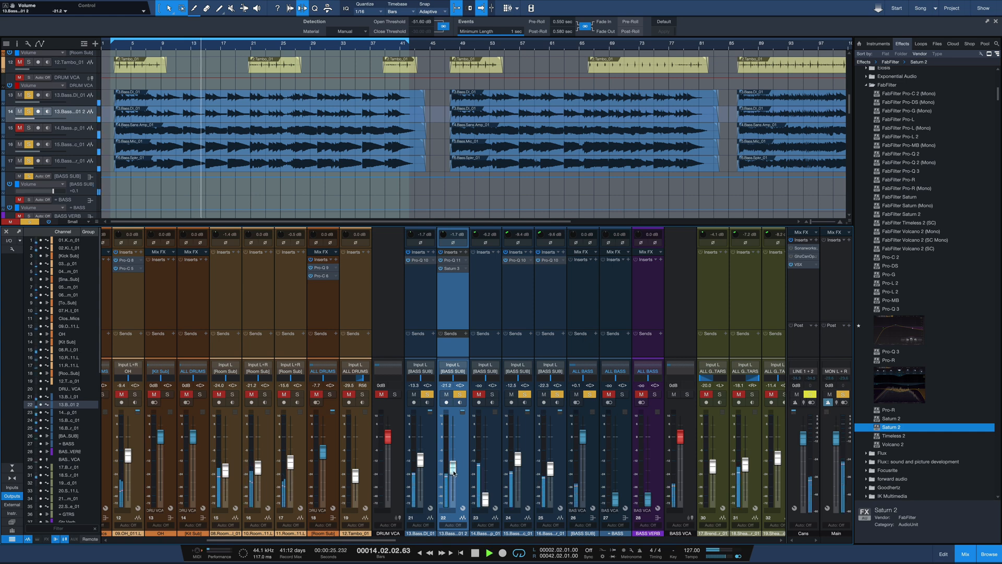
left_click_drag(456, 459, 455, 483)
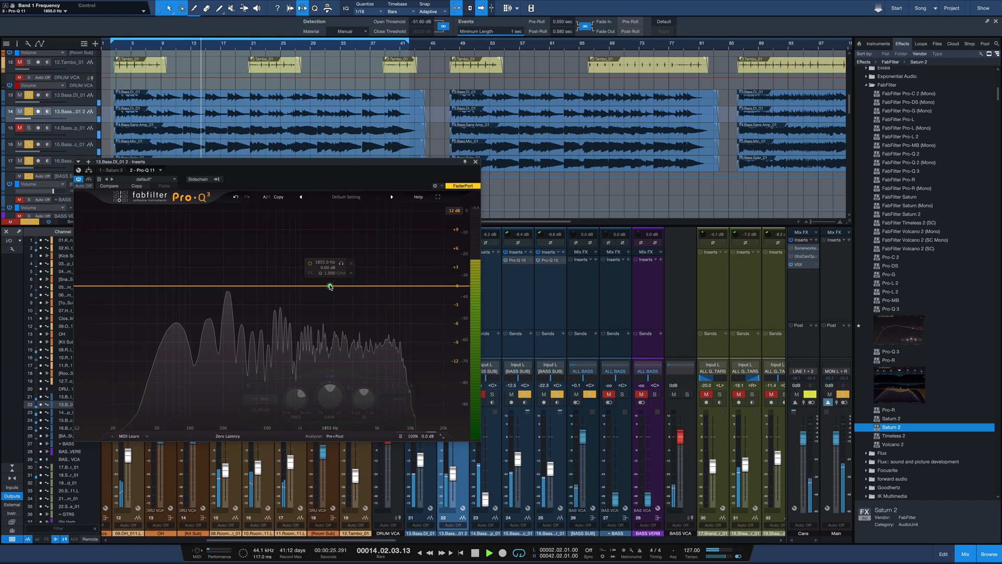
- Drag Pro-Q 3 band 1 into a roughly 3 dB dip in the 2–3 kHz range
left_click_drag(329, 286, 312, 305)
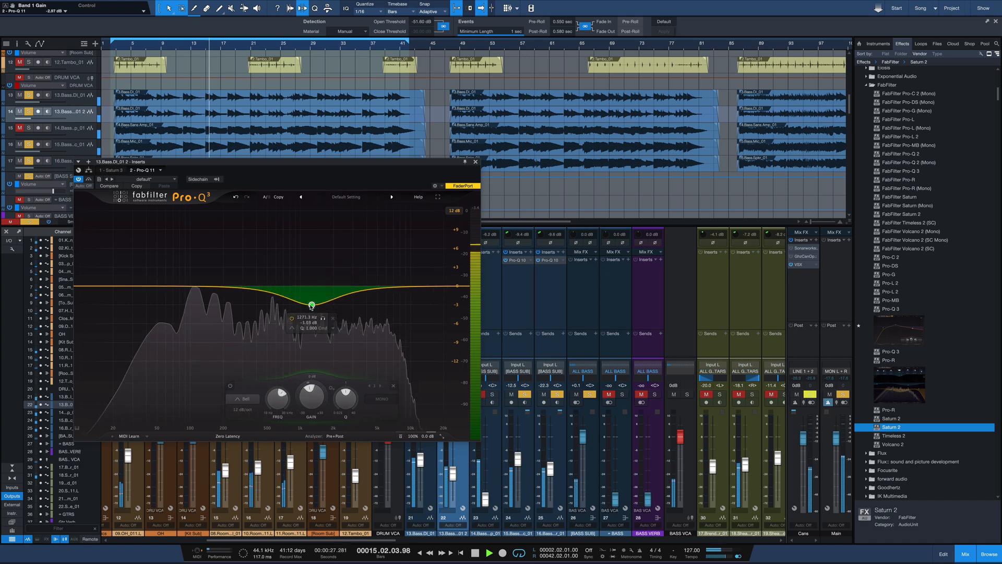
left_click_drag(312, 305, 352, 305)
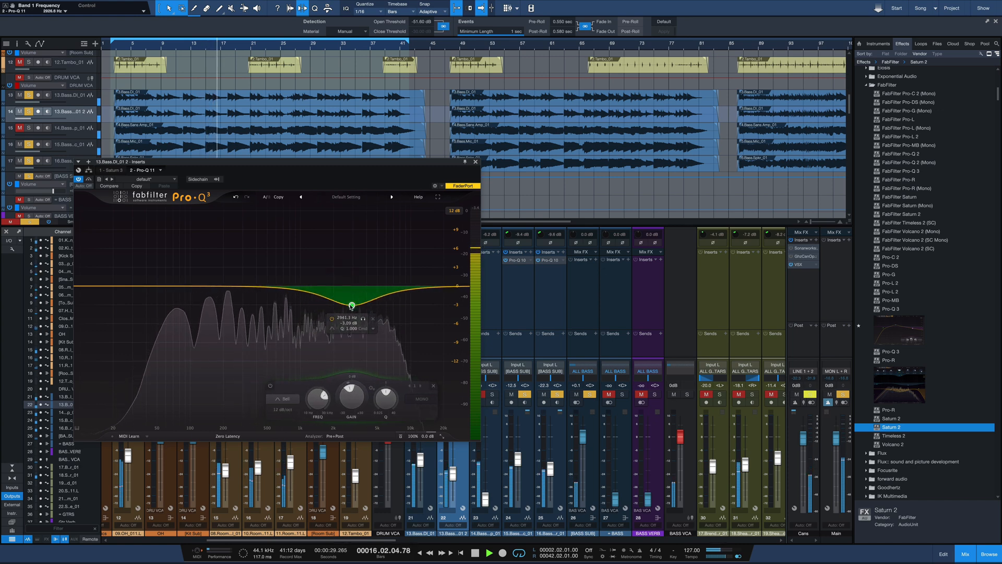
left_click_drag(351, 307, 351, 303)
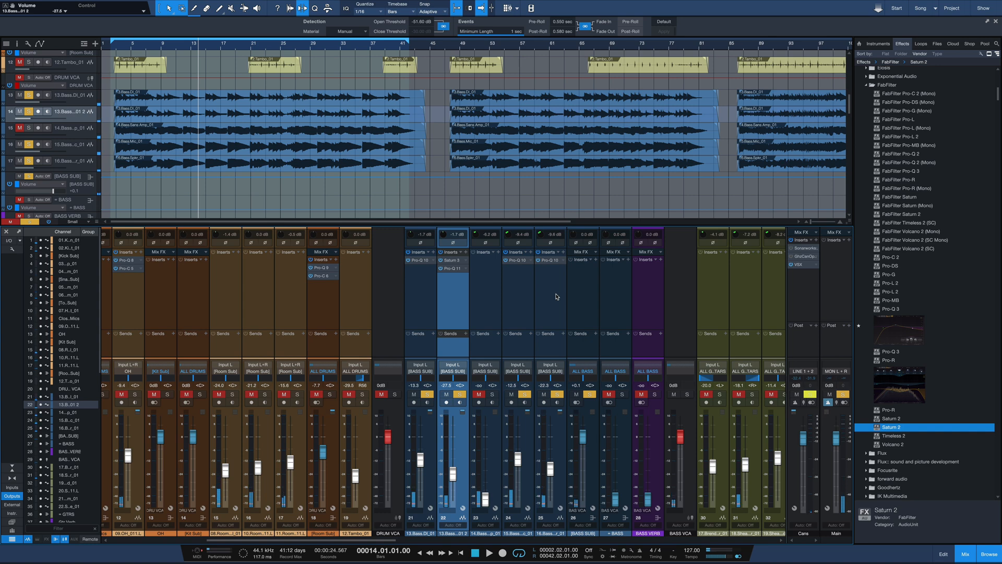
- Place Pro-Q 3 on the BASS SUB bus inserts
left_click(381, 394)
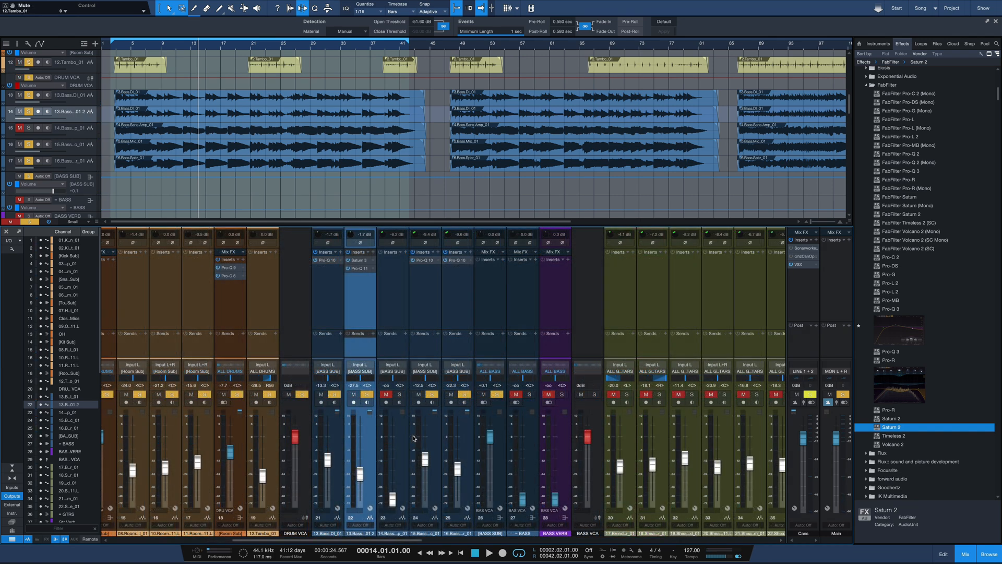
mouse_move(655, 454)
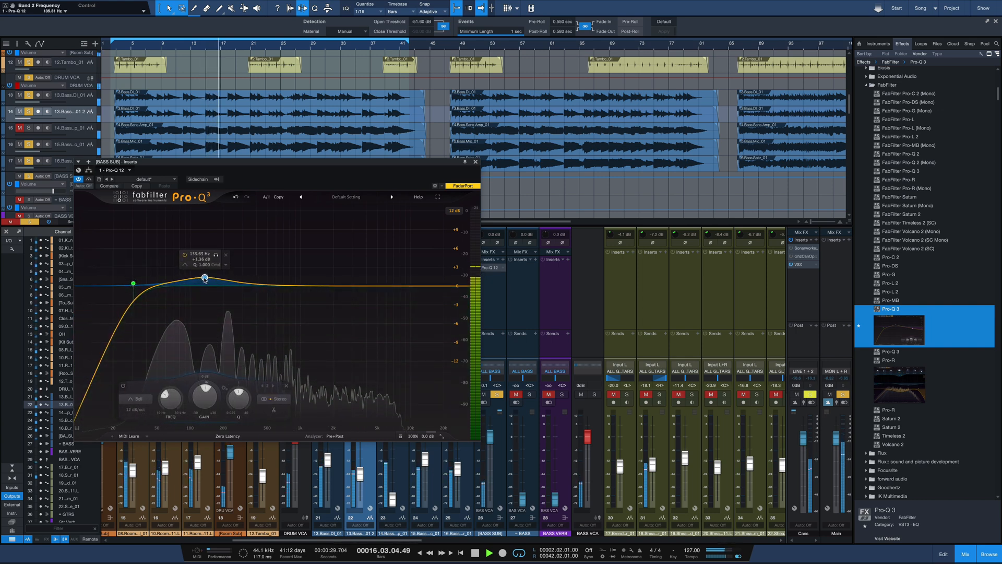
- Nudge the low boost near 135 Hz, then sweep a mid boost and flatten it
left_click_drag(204, 277, 207, 275)
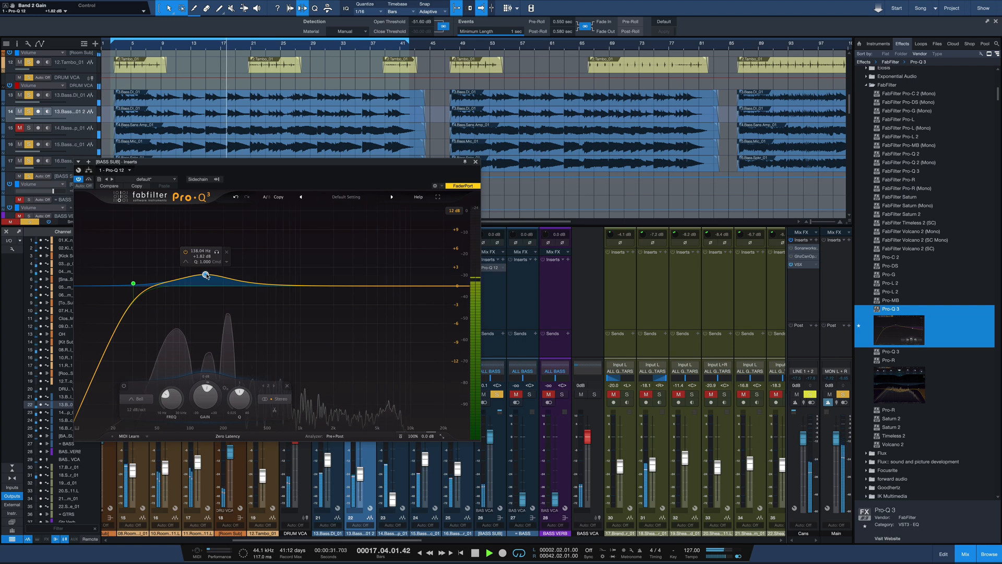
left_click_drag(206, 275, 210, 250)
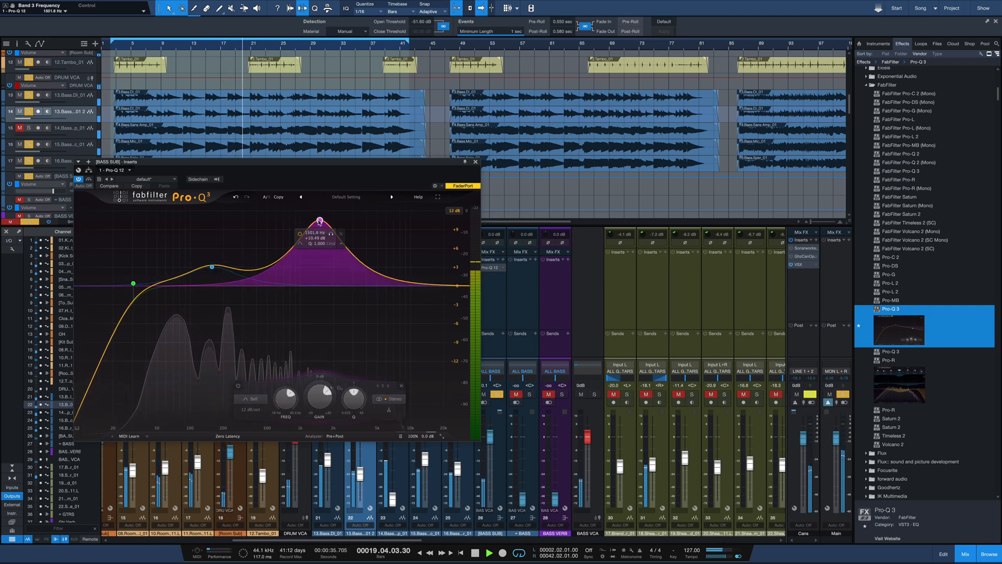
left_click_drag(318, 231, 294, 223)
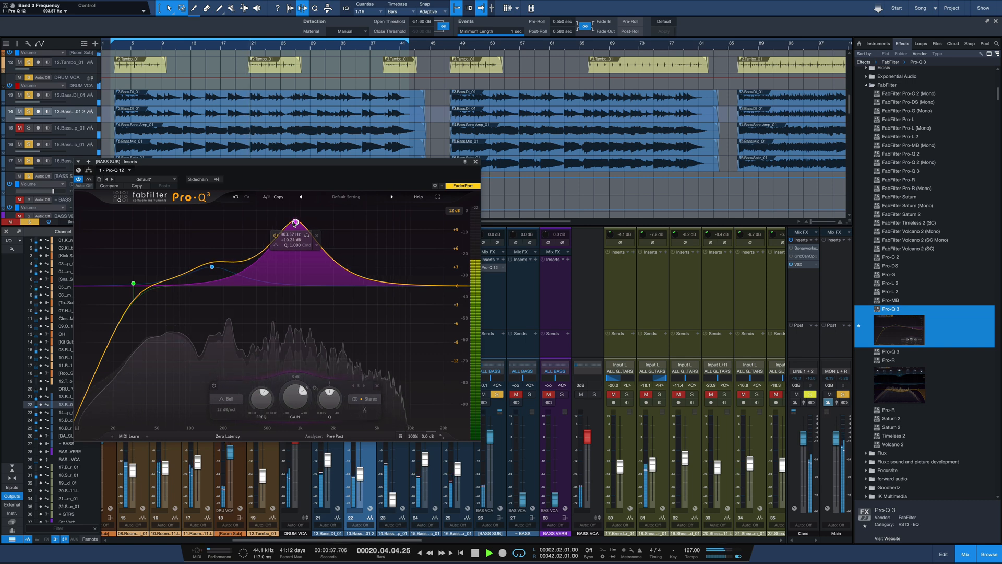
left_click_drag(295, 223, 285, 220)
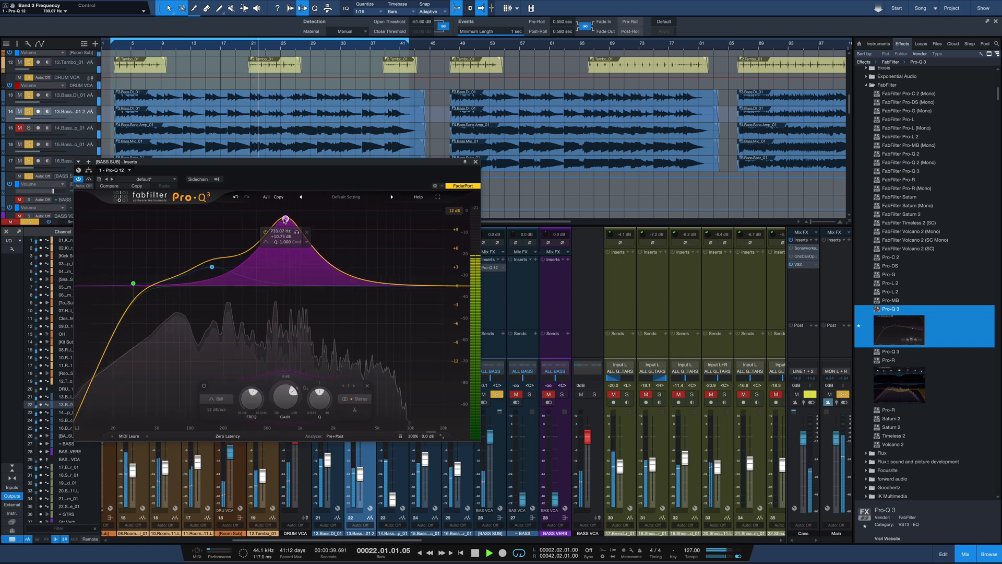
left_click_drag(287, 219, 275, 282)
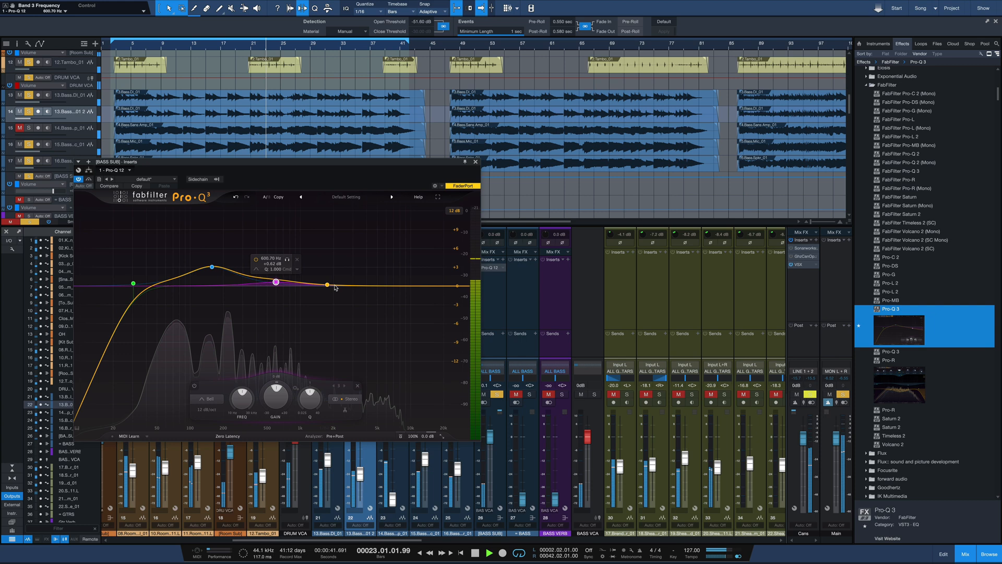
- Add a small 2.4 kHz dip and top roll-off, lift the boost toward 145 Hz, and close
left_click_drag(326, 284, 342, 304)
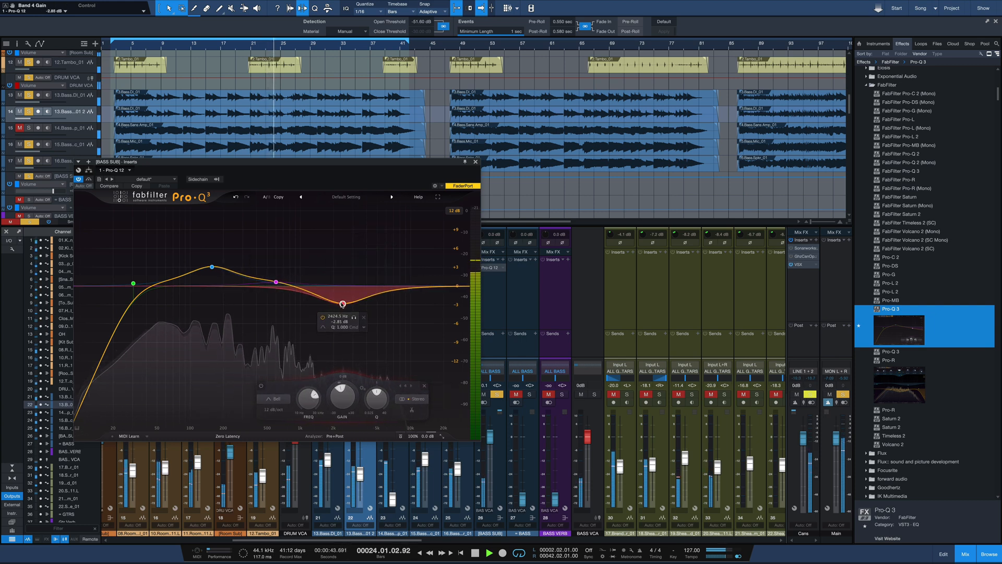
left_click_drag(342, 303, 356, 231)
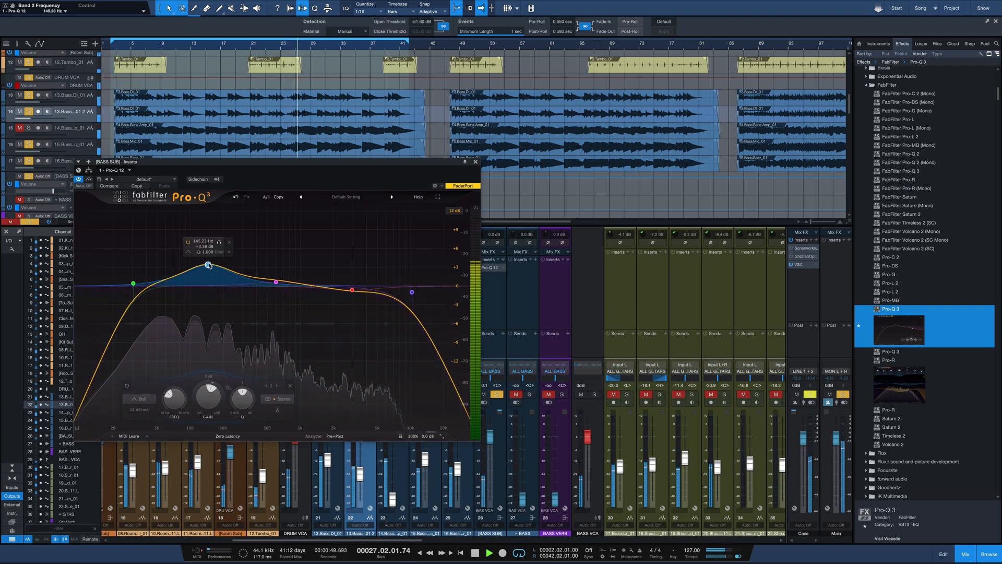
left_click_drag(208, 265, 211, 227)
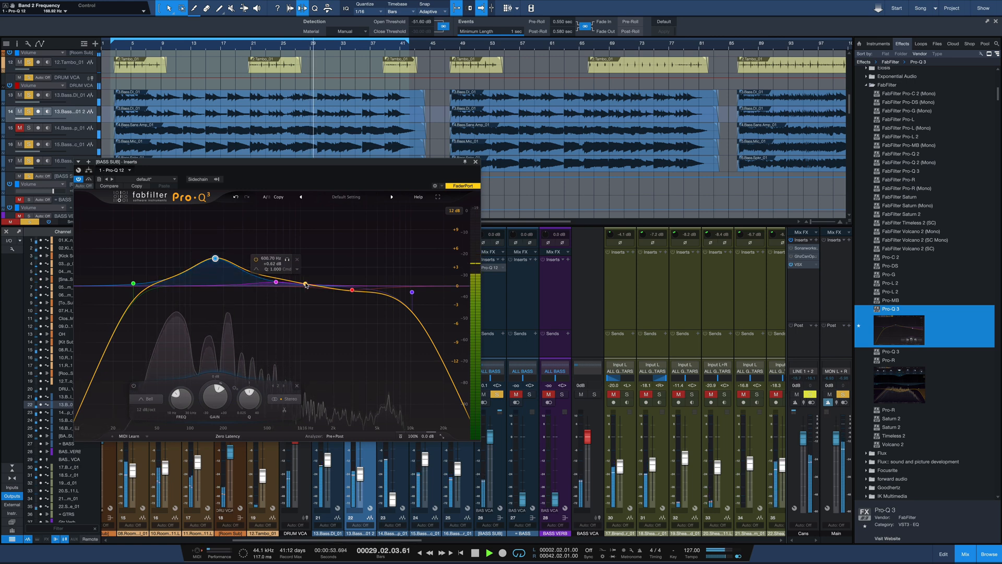
left_click_drag(305, 286, 301, 315)
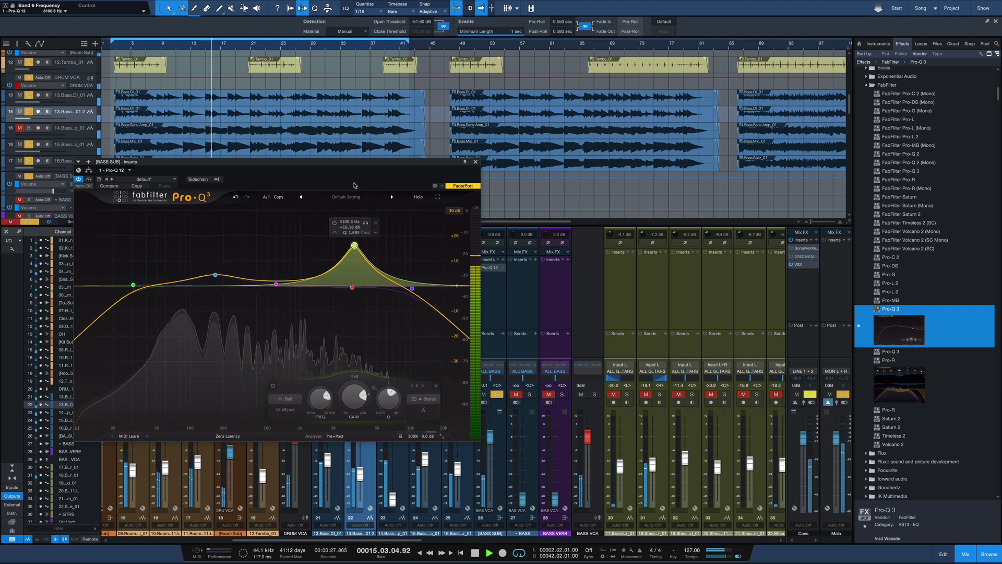
left_click_drag(353, 245, 313, 295)
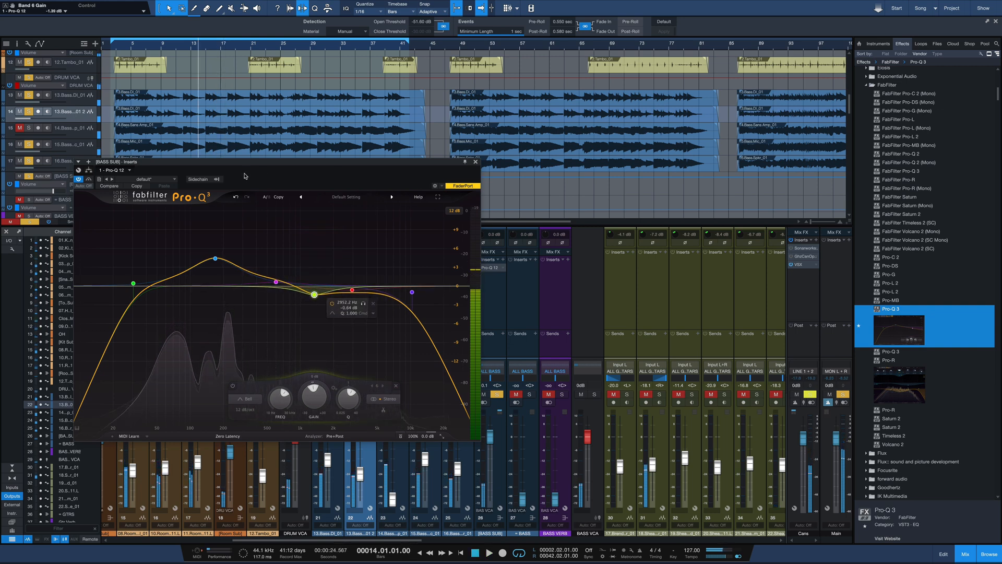
left_click_drag(215, 258, 220, 258)
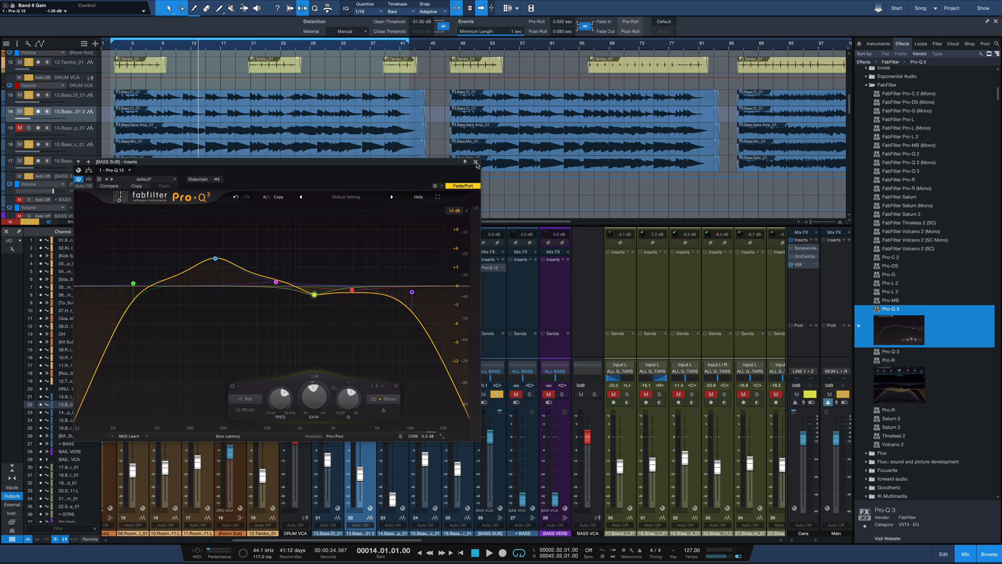
left_click(476, 163)
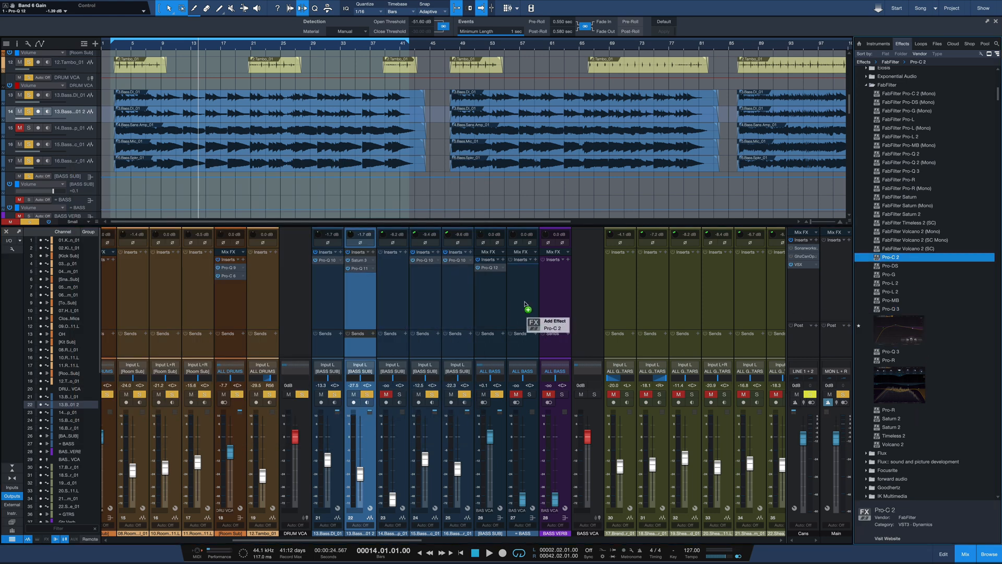
- Add Pro-C 2 to the BASS SUB bus and set its style to Opto
left_click(552, 325)
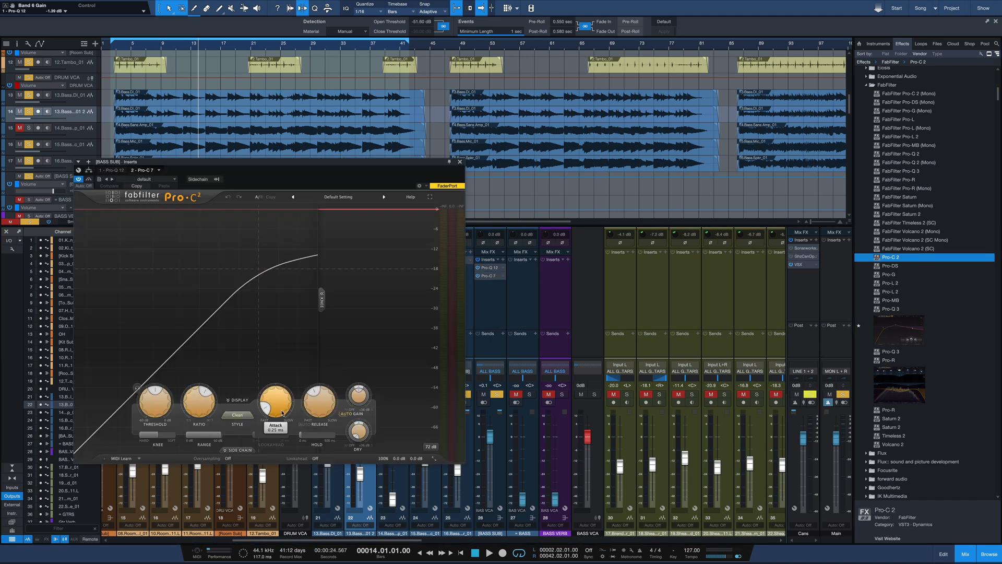
left_click(237, 417)
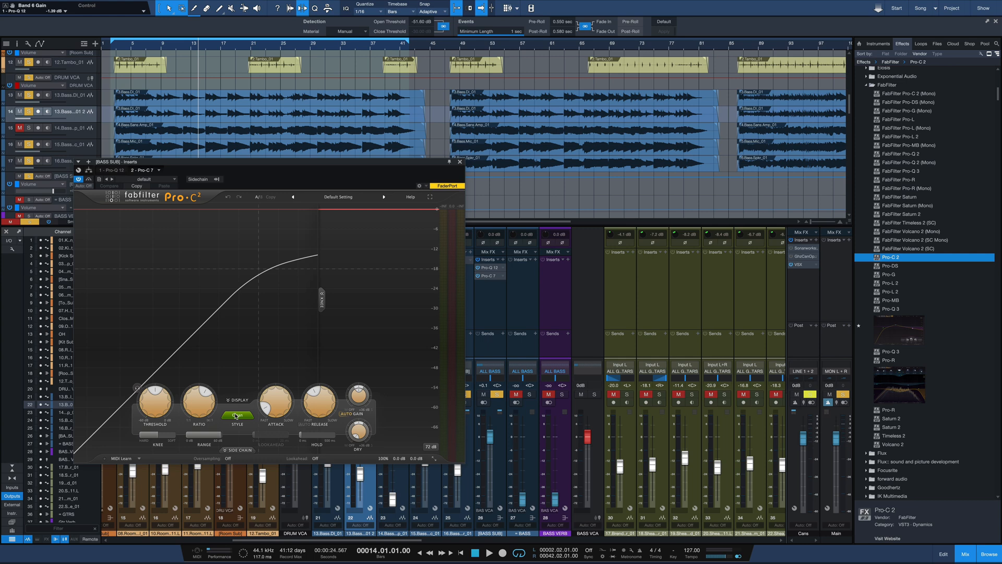
left_click(238, 416)
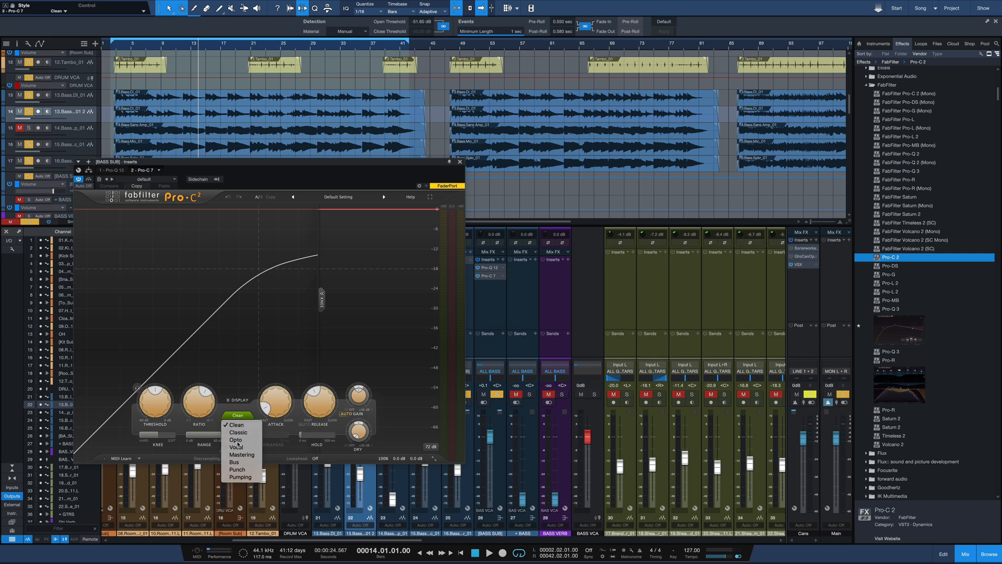
left_click(236, 439)
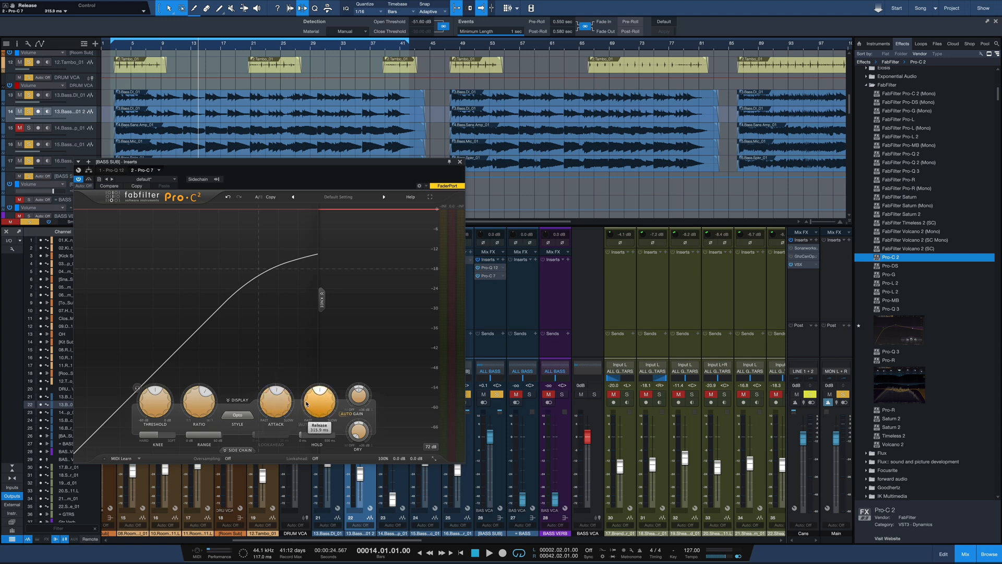
- Adjust the Pro-C 2 release, ratio and threshold for gentle gain reduction
left_click_drag(318, 400, 318, 402)
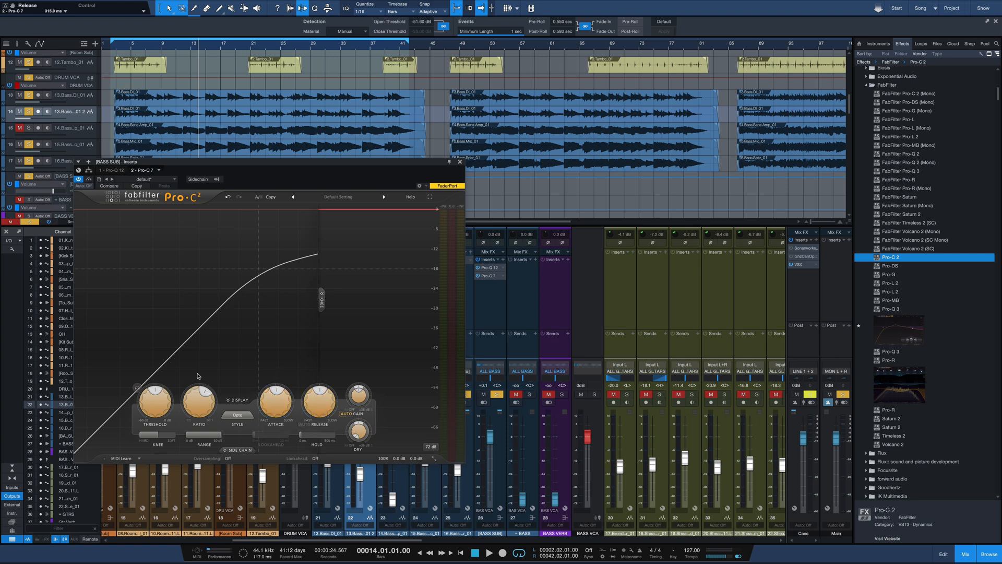
left_click_drag(153, 399, 154, 406)
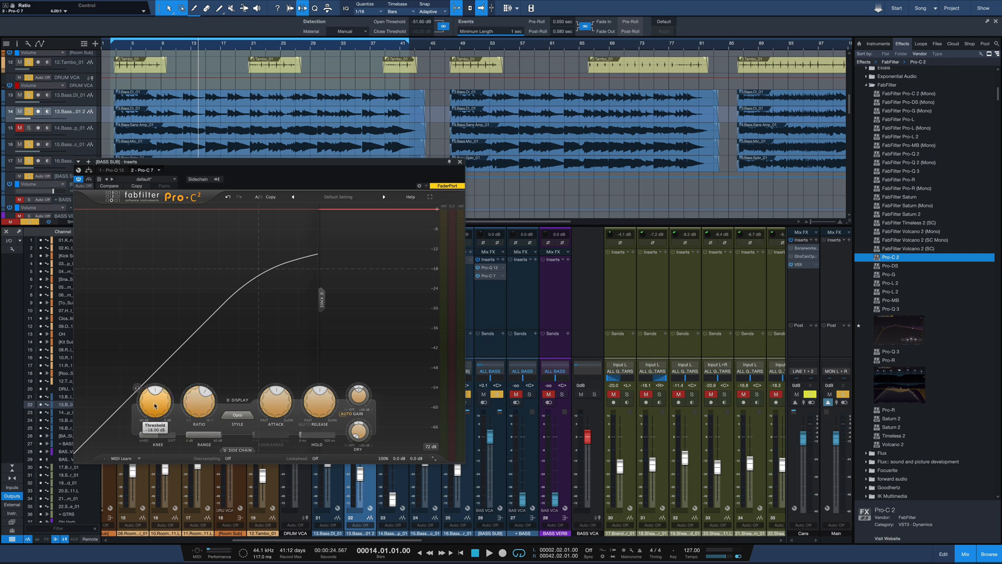
mouse_move(154, 404)
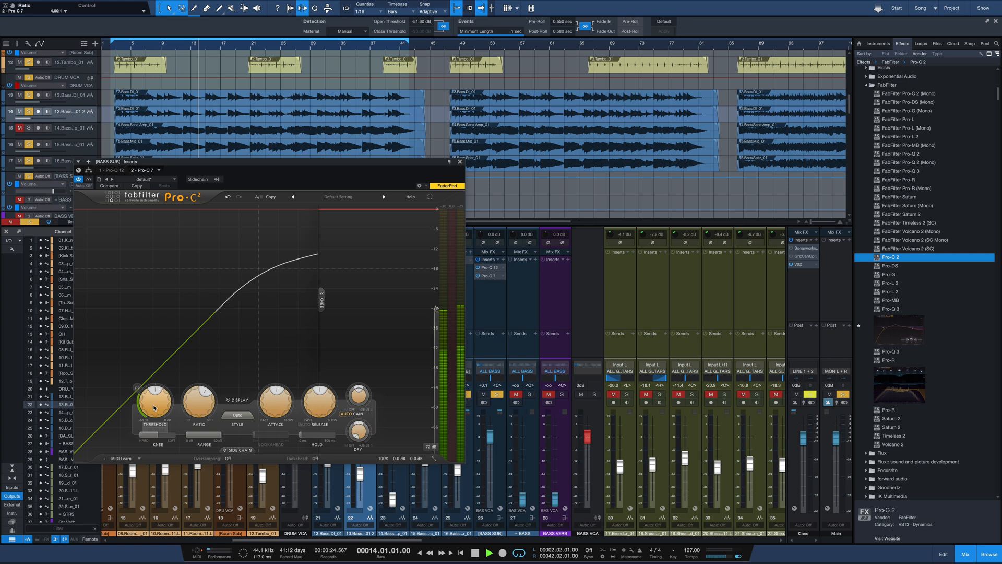
left_click_drag(153, 399, 153, 406)
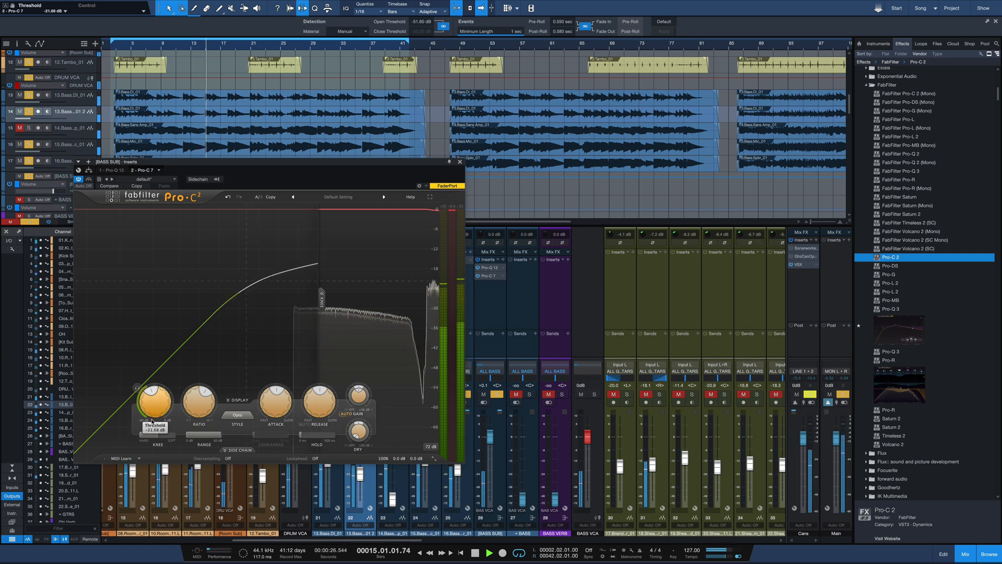
left_click_drag(154, 402, 149, 413)
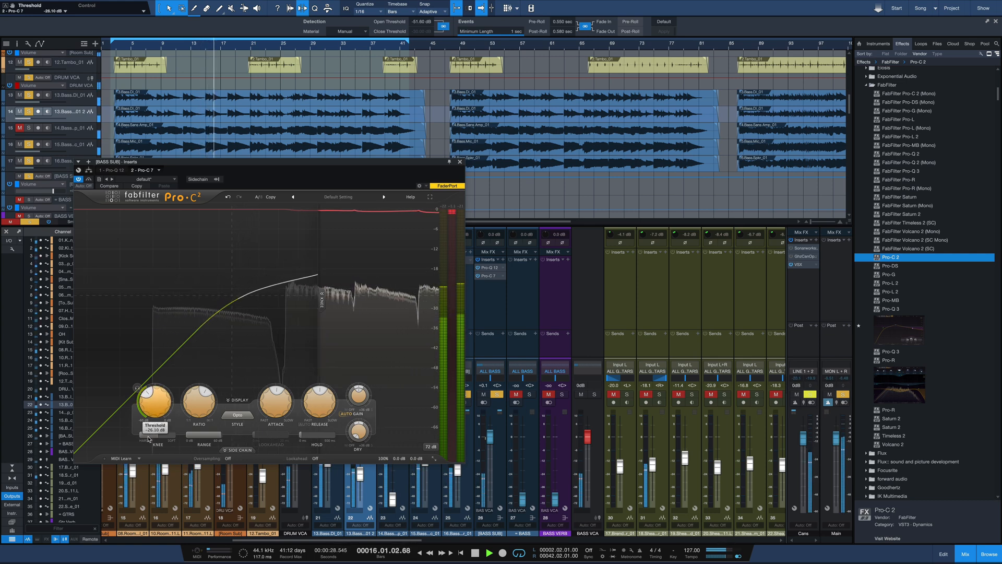
left_click_drag(154, 400, 150, 404)
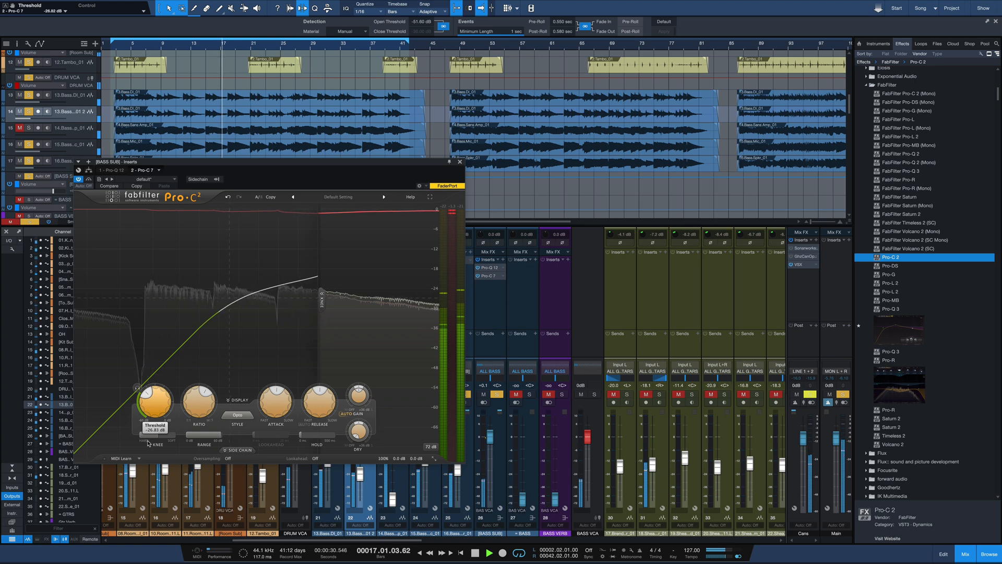
left_click_drag(153, 399, 154, 409)
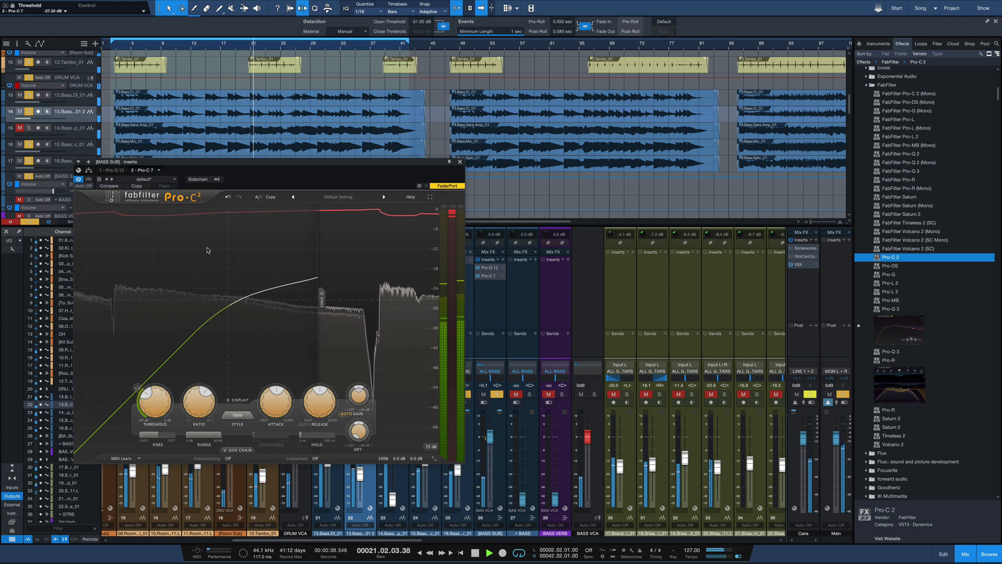
- Compare the compressor with Host Bypass, tweak release, and insert a second Pro-C 2
left_click(80, 179)
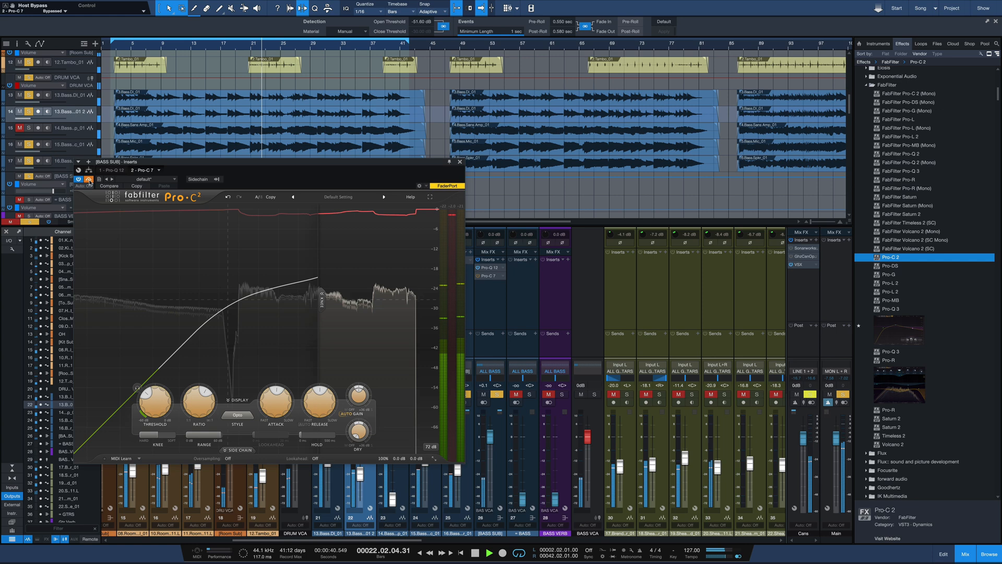
left_click_drag(318, 403, 318, 409)
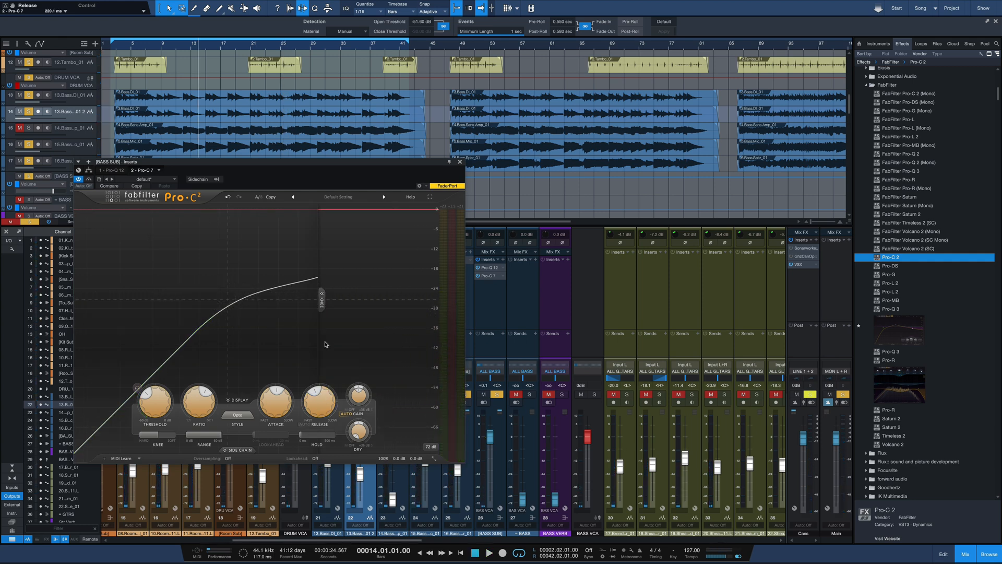
left_click(490, 553)
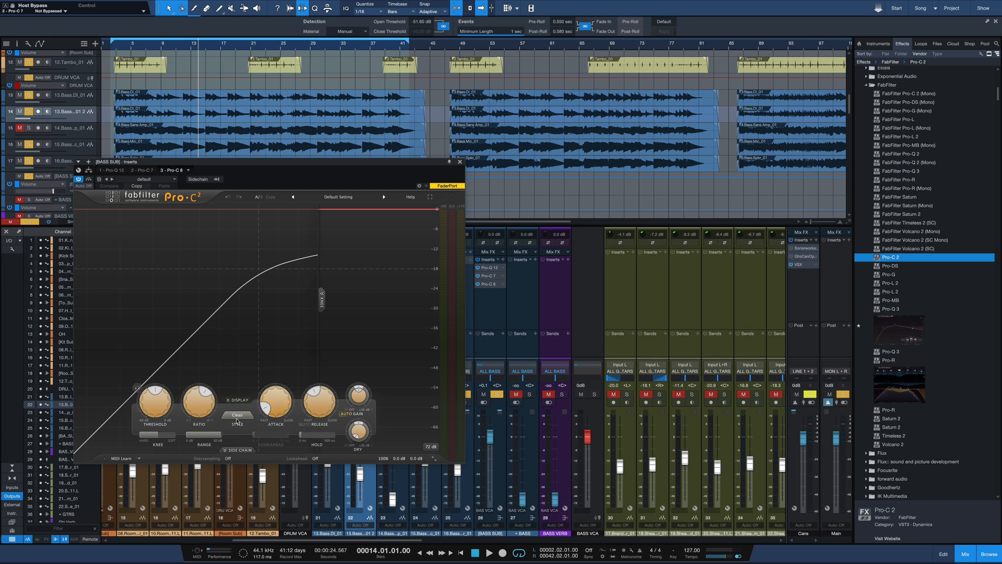
- Set the second Pro-C 2 to Punch, lower the threshold, and trim output to -1.9 dB
left_click(237, 416)
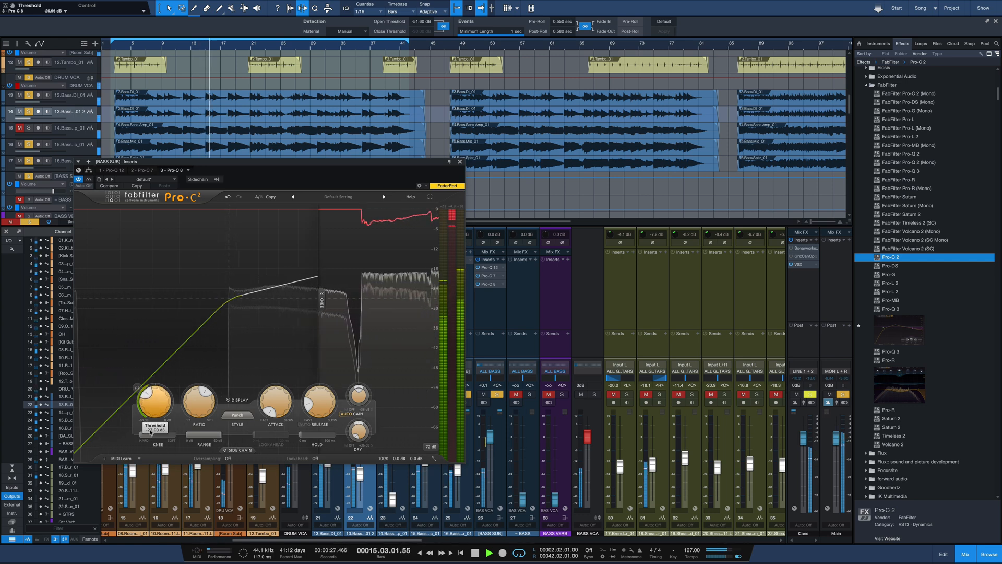
left_click_drag(154, 403, 157, 393)
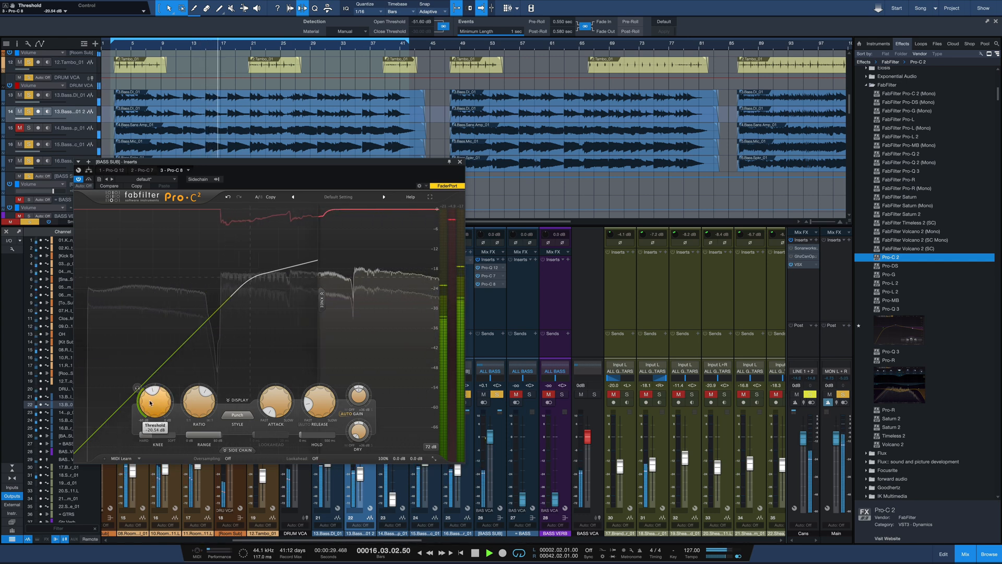
left_click_drag(154, 400, 150, 410)
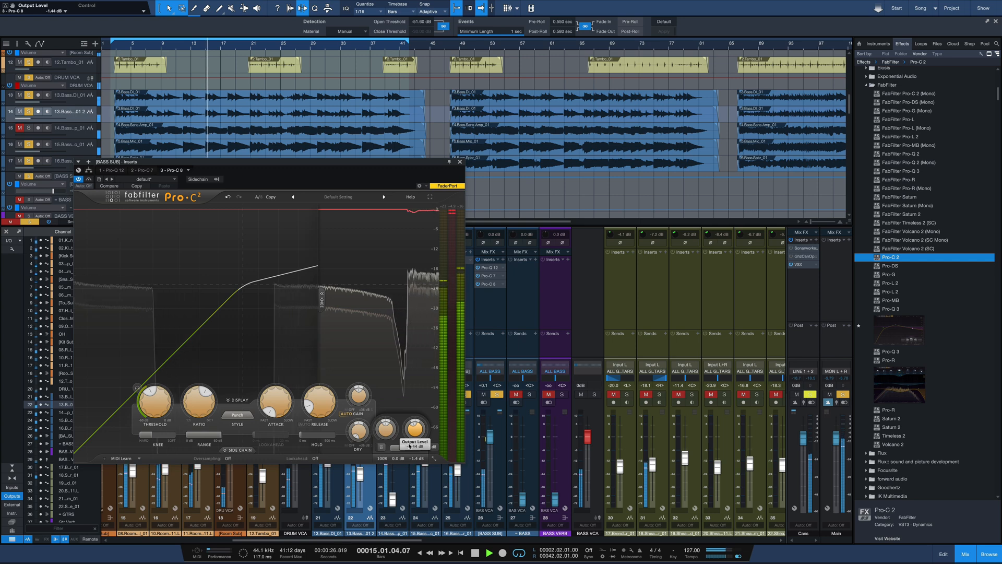
left_click_drag(414, 426, 414, 430)
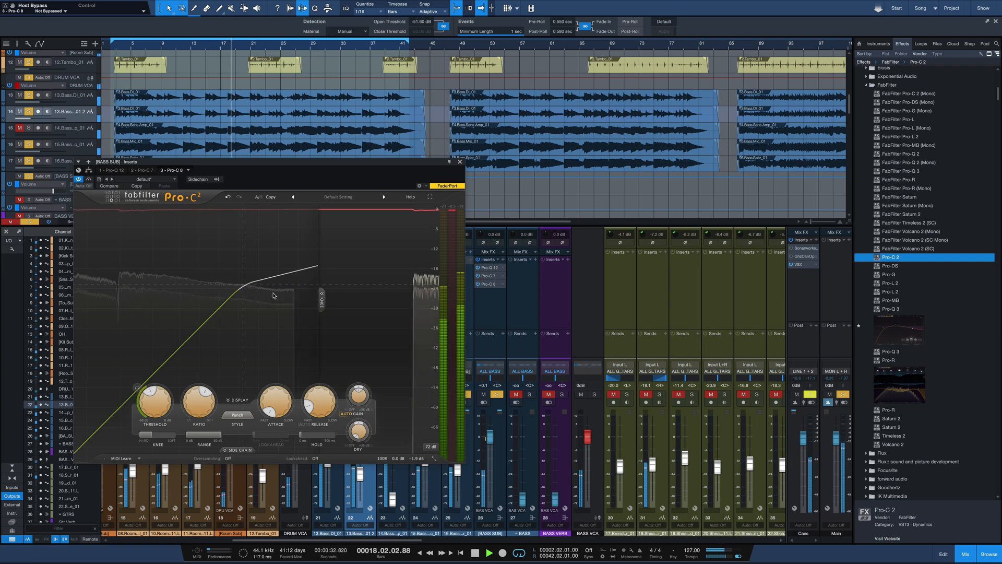
left_click(459, 162)
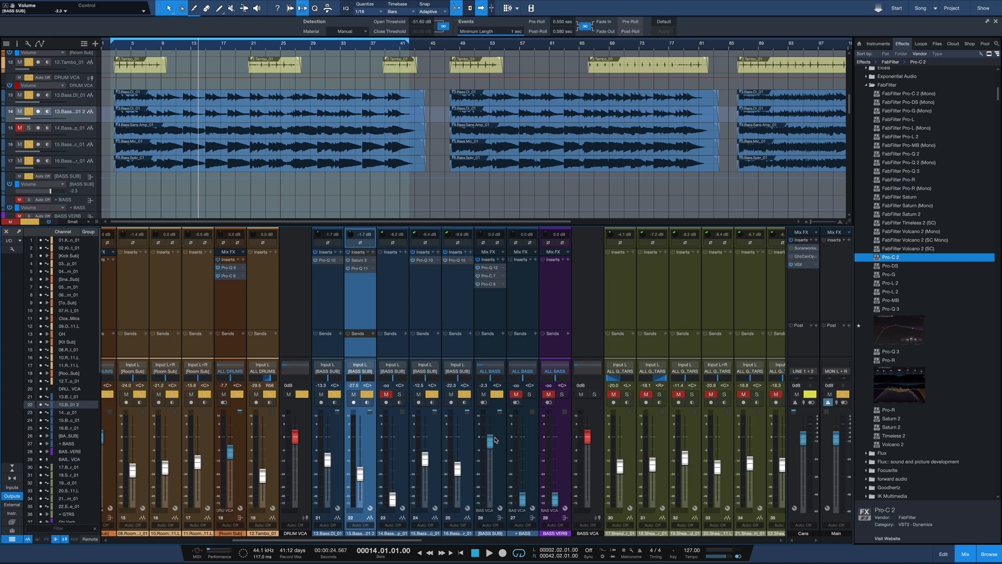
- Lower the BASS SUB fader to about -3.7 dB and insert FabFilter Pro-MB
left_click(490, 552)
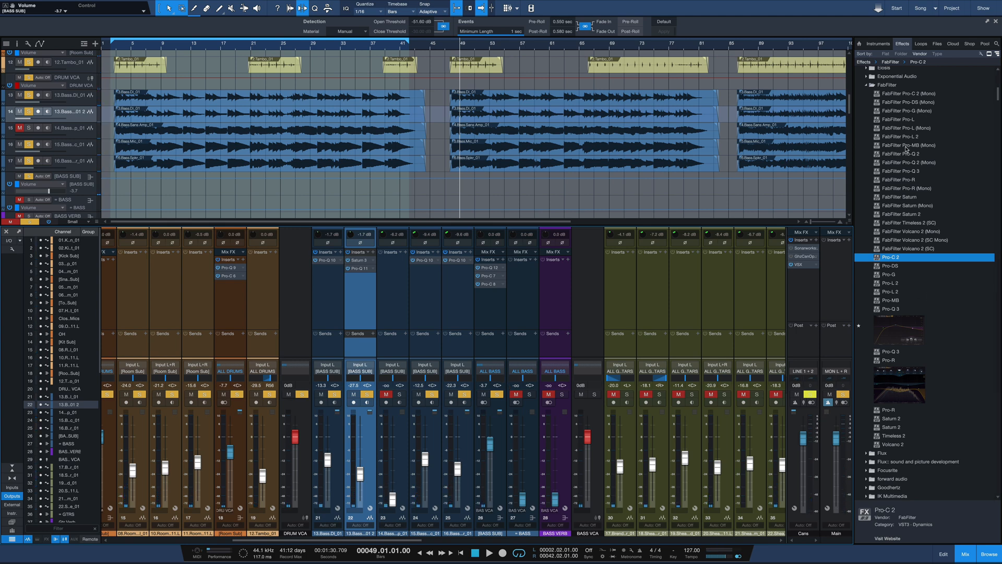
mouse_move(955, 139)
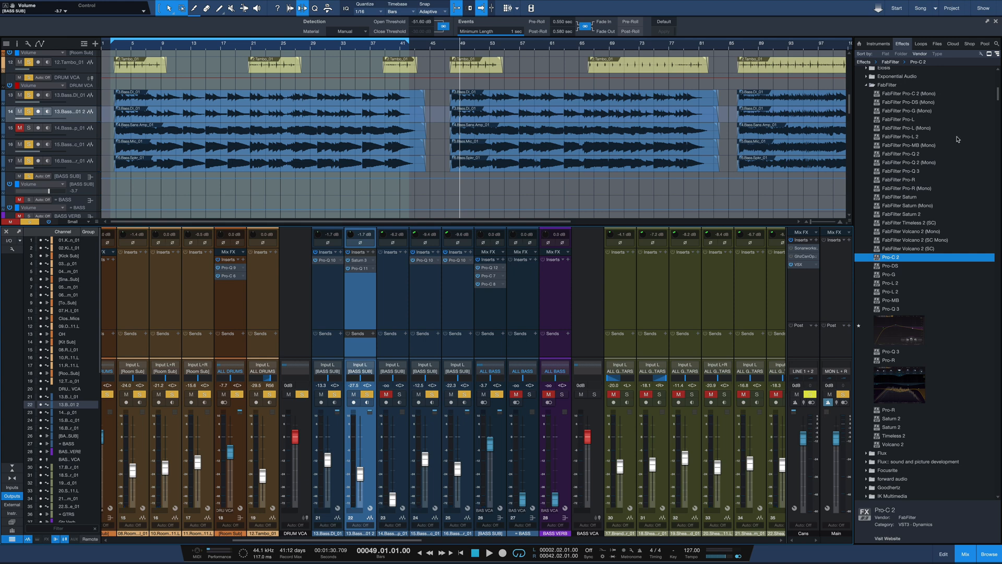
left_click(888, 300)
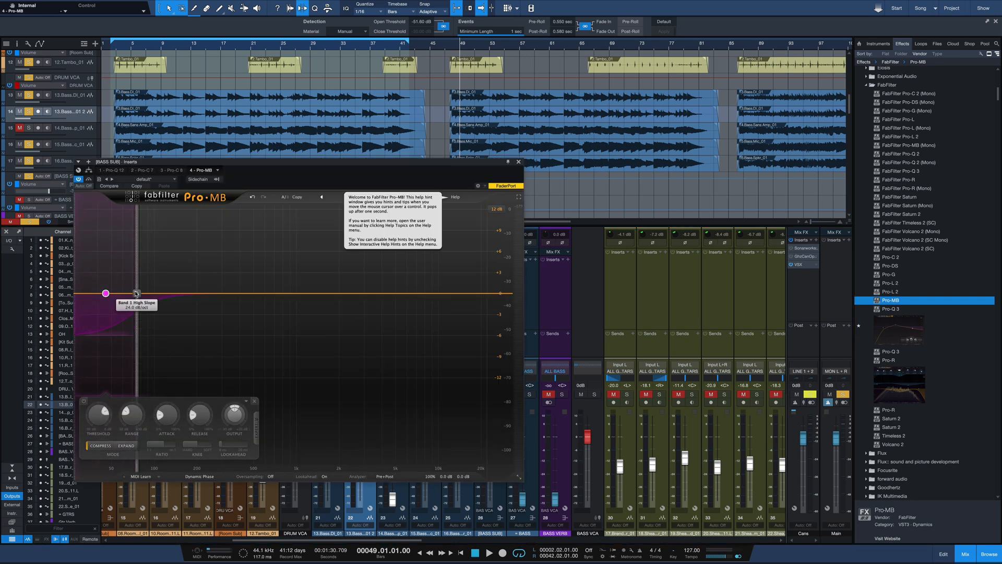
- Set Pro-MB's low band upper edge and drag its threshold down to about -37 dB
left_click_drag(105, 292, 108, 293)
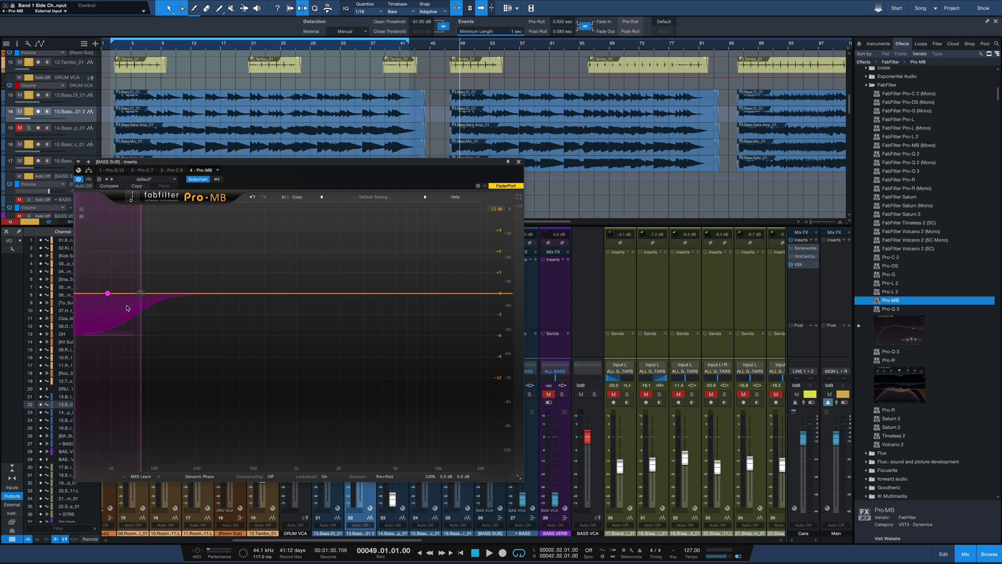
left_click(108, 293)
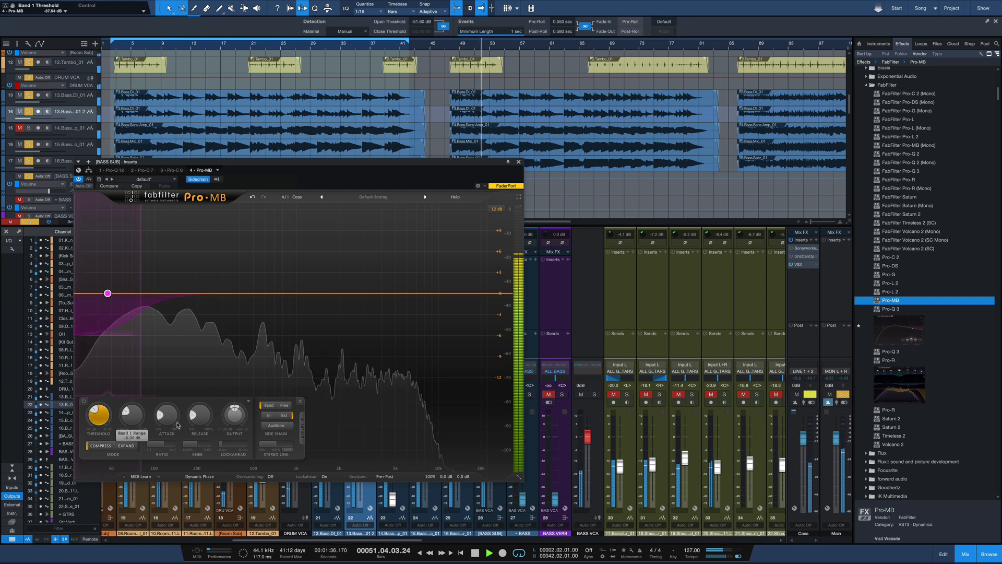
left_click_drag(199, 414, 199, 409)
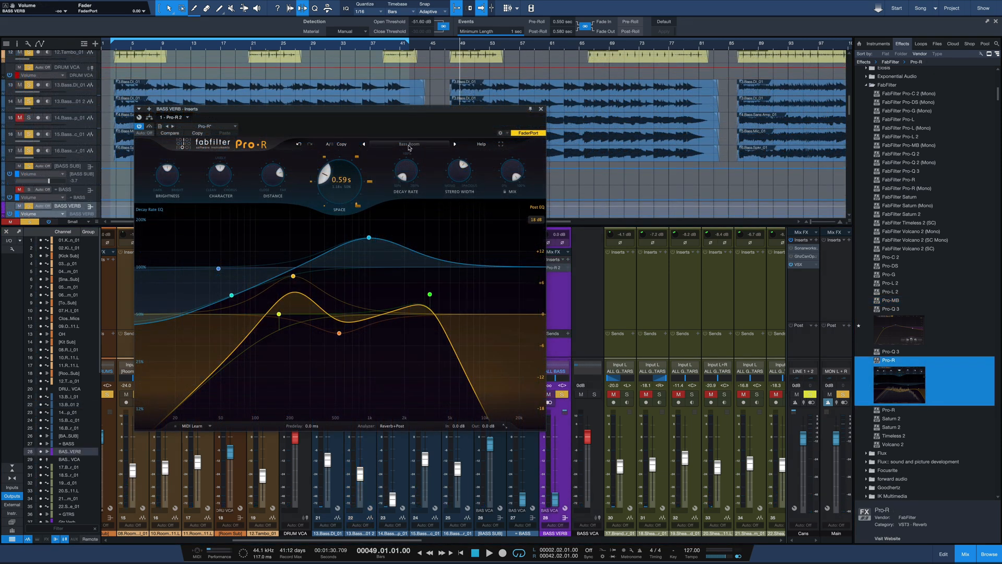
- Close the Pro-R window and pull the BASS VERB fader down to about -9.3 dB
left_click(410, 144)
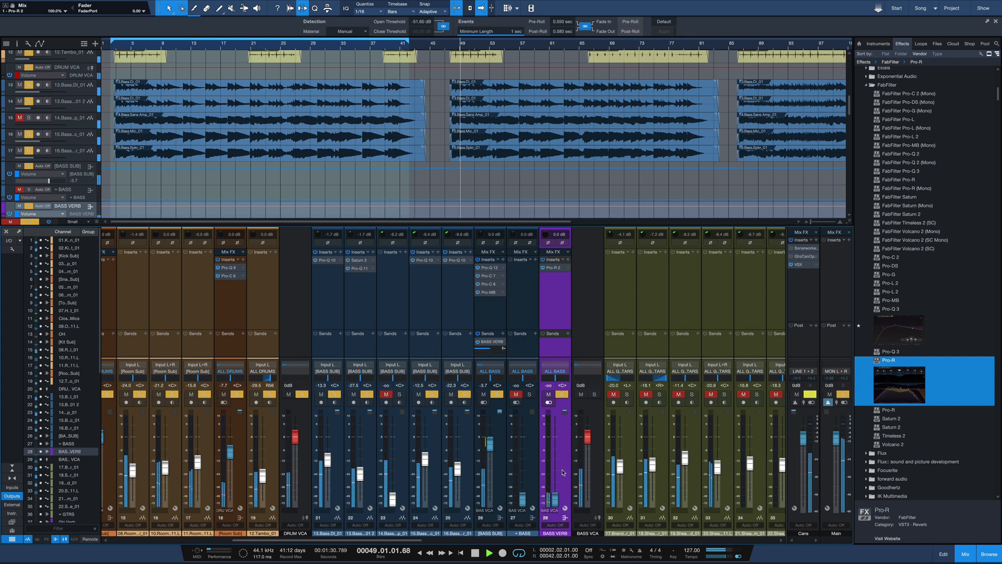
left_click_drag(553, 447, 553, 460)
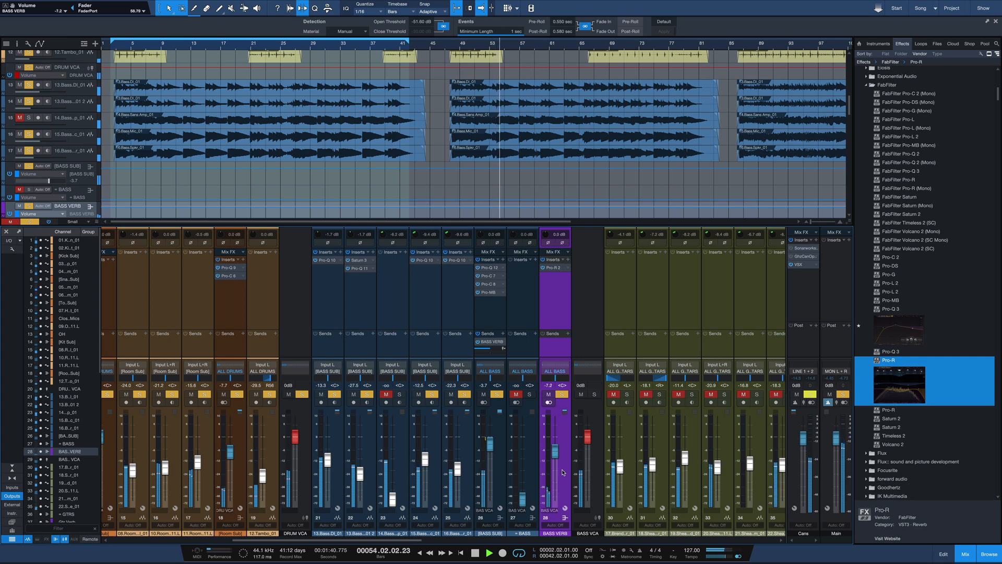
left_click_drag(555, 441, 555, 461)
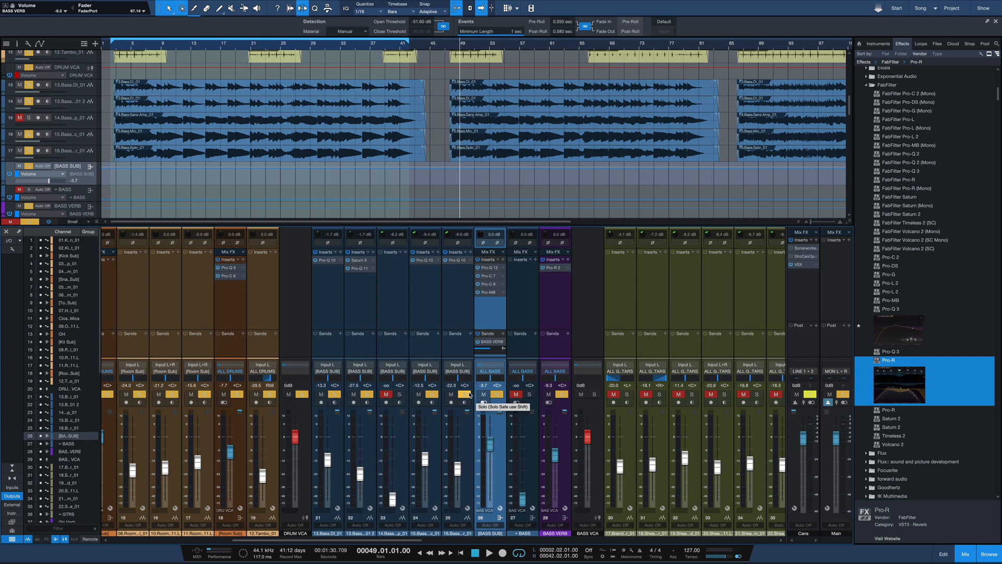
mouse_move(484, 403)
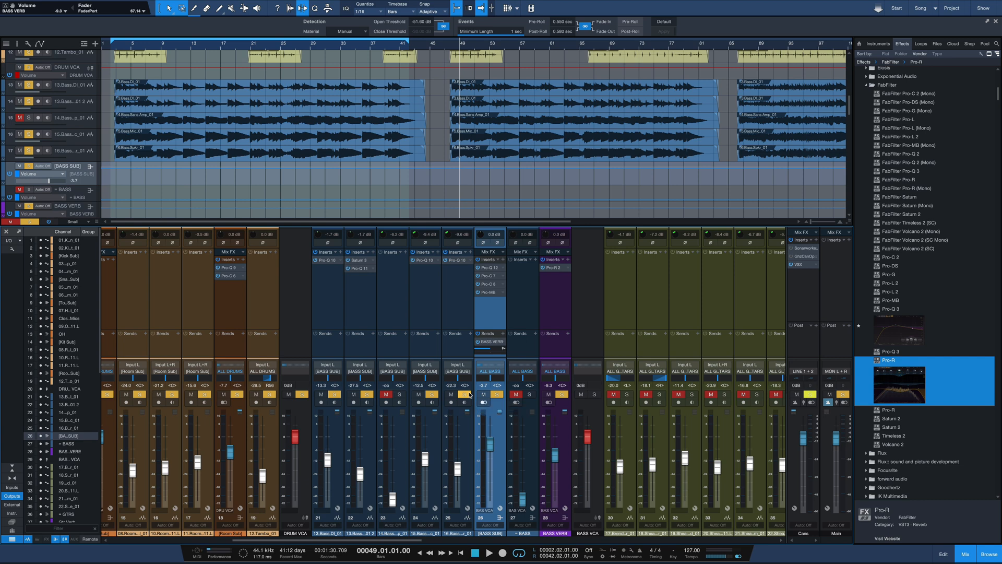